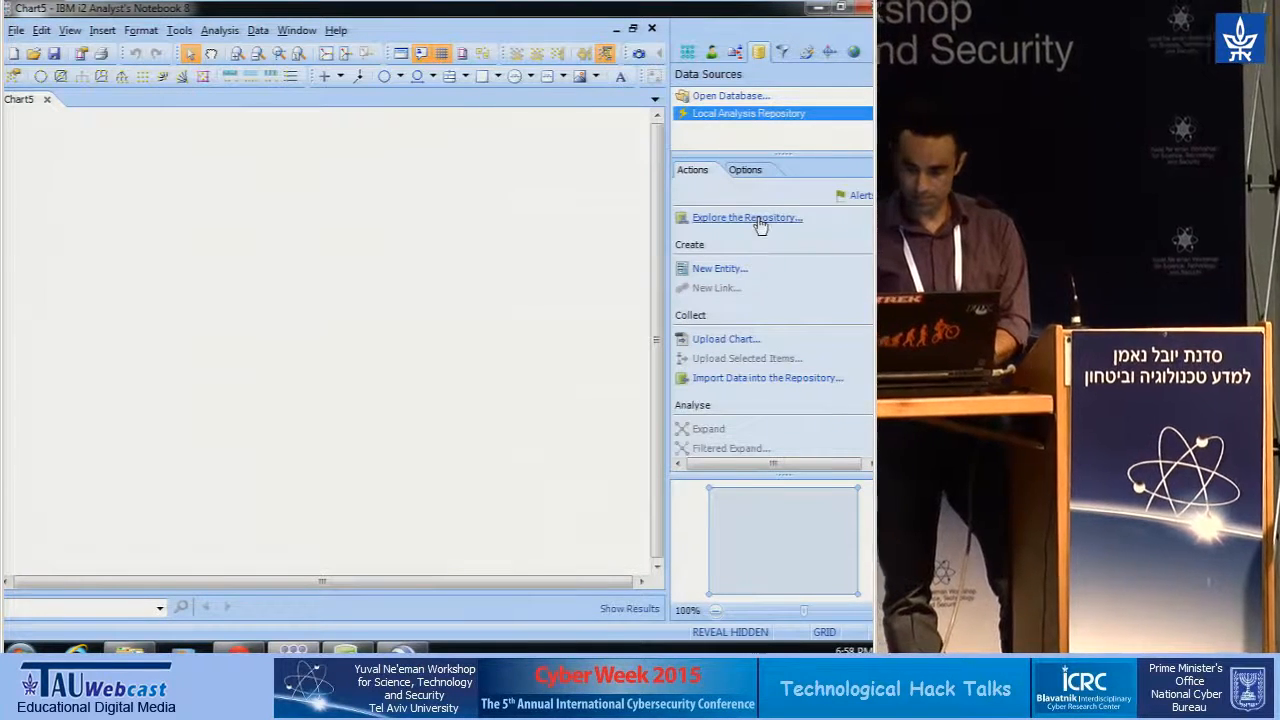
- Open the local analysis repository in the Intelligence Portal and begin a new visual query
{"action": "left_click", "coordinate": [746, 217]}
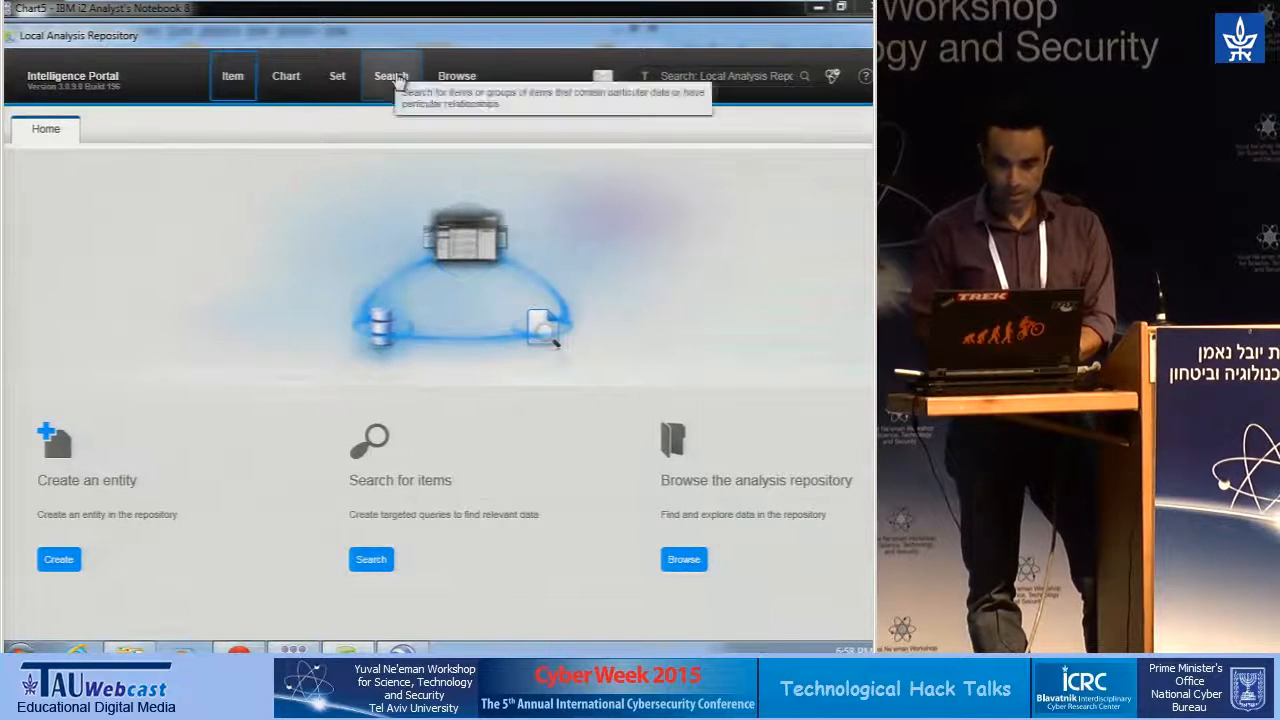
{"action": "left_click", "coordinate": [391, 76]}
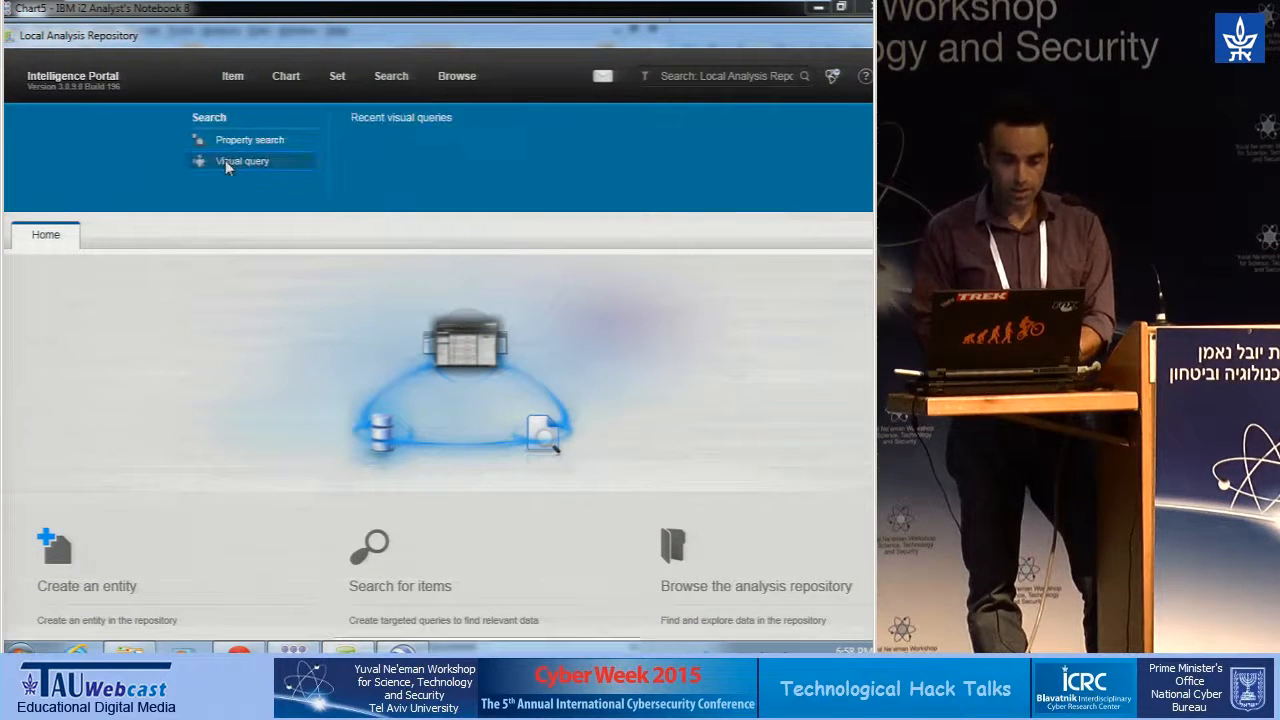
{"action": "left_click", "coordinate": [241, 161]}
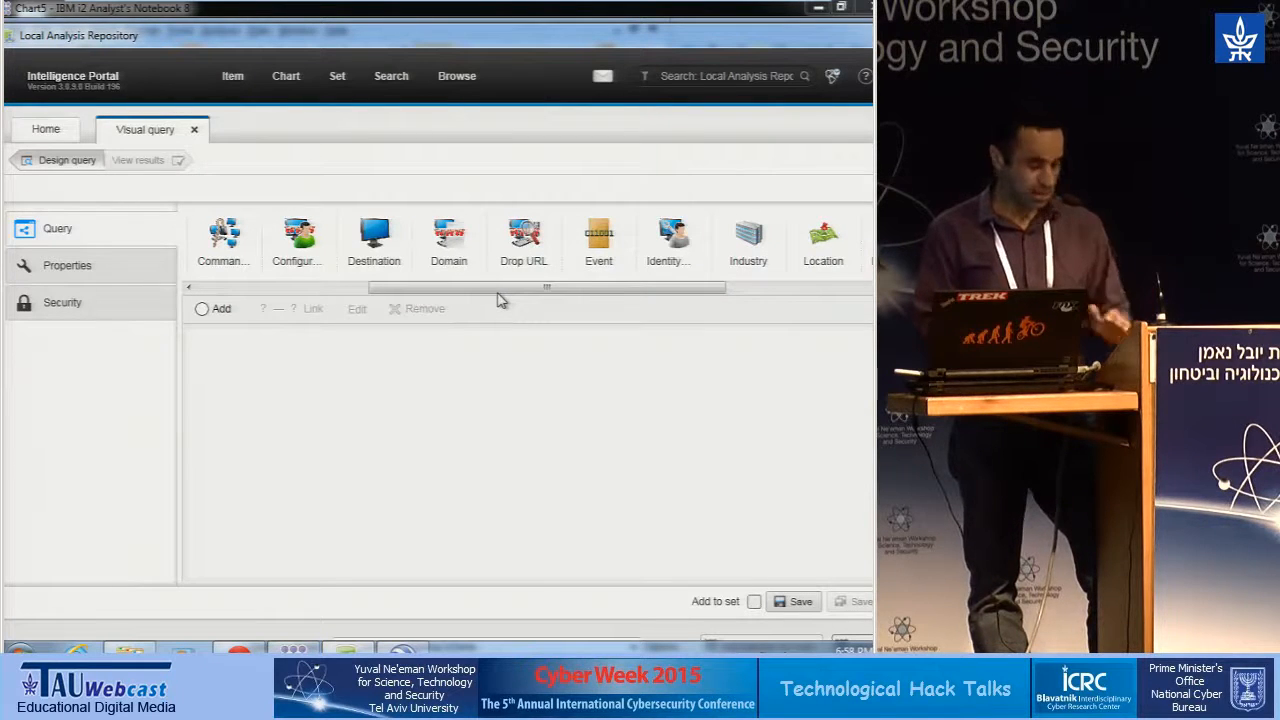
- Place Event 1 on the query canvas with a Category smart-match condition 'virus detected'
{"action": "left_click", "coordinate": [598, 240]}
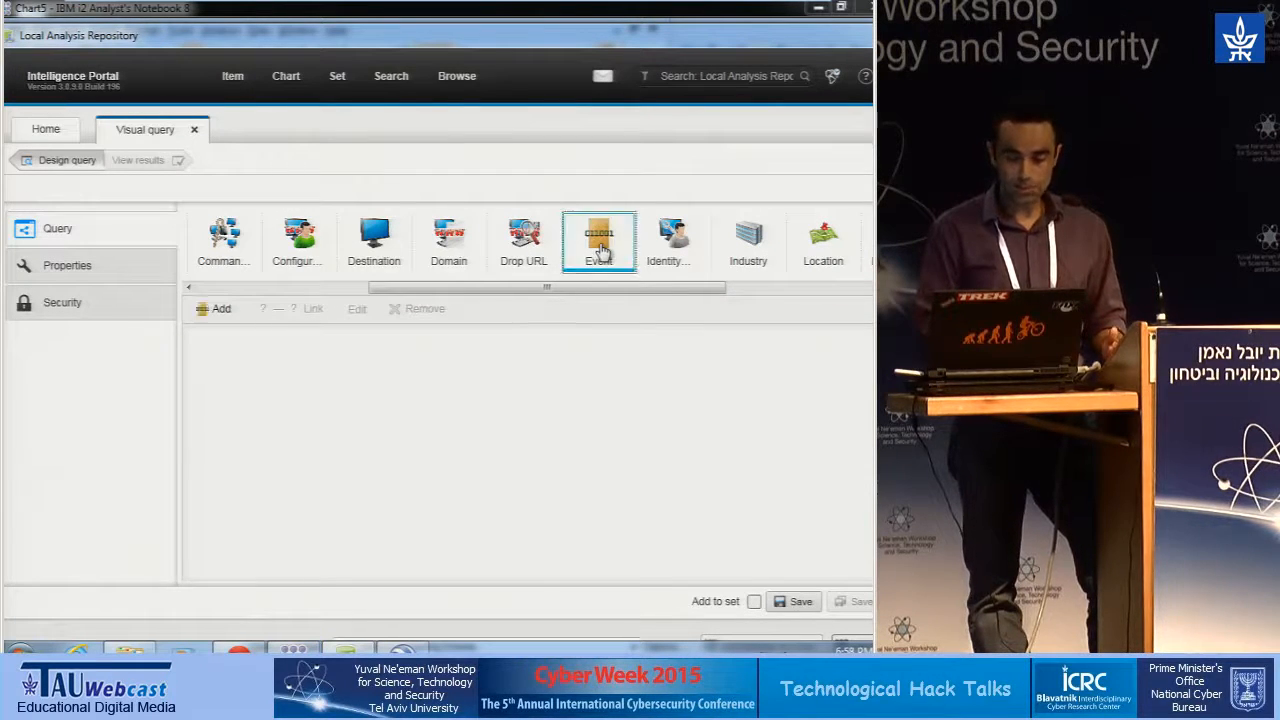
{"action": "left_click_drag", "start_coordinate": [598, 240], "coordinate": [308, 430]}
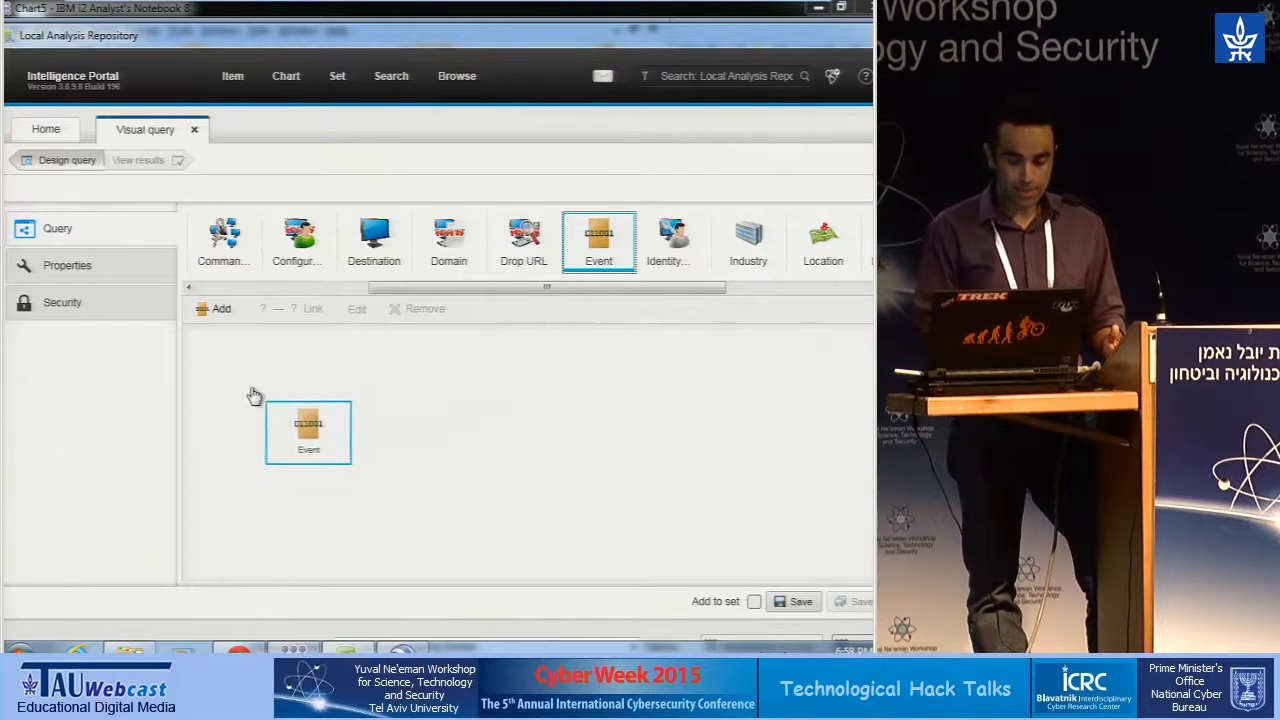
{"action": "left_click_drag", "start_coordinate": [308, 432], "coordinate": [238, 395]}
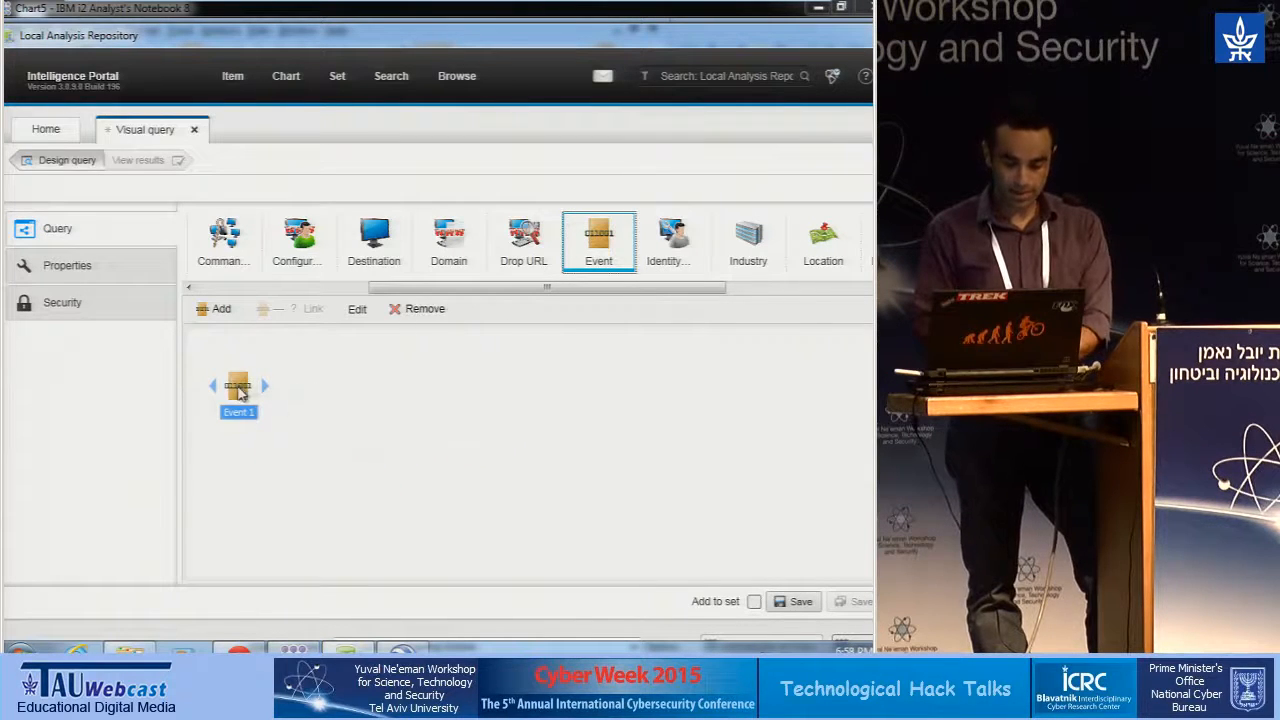
{"action": "double_click", "coordinate": [238, 390]}
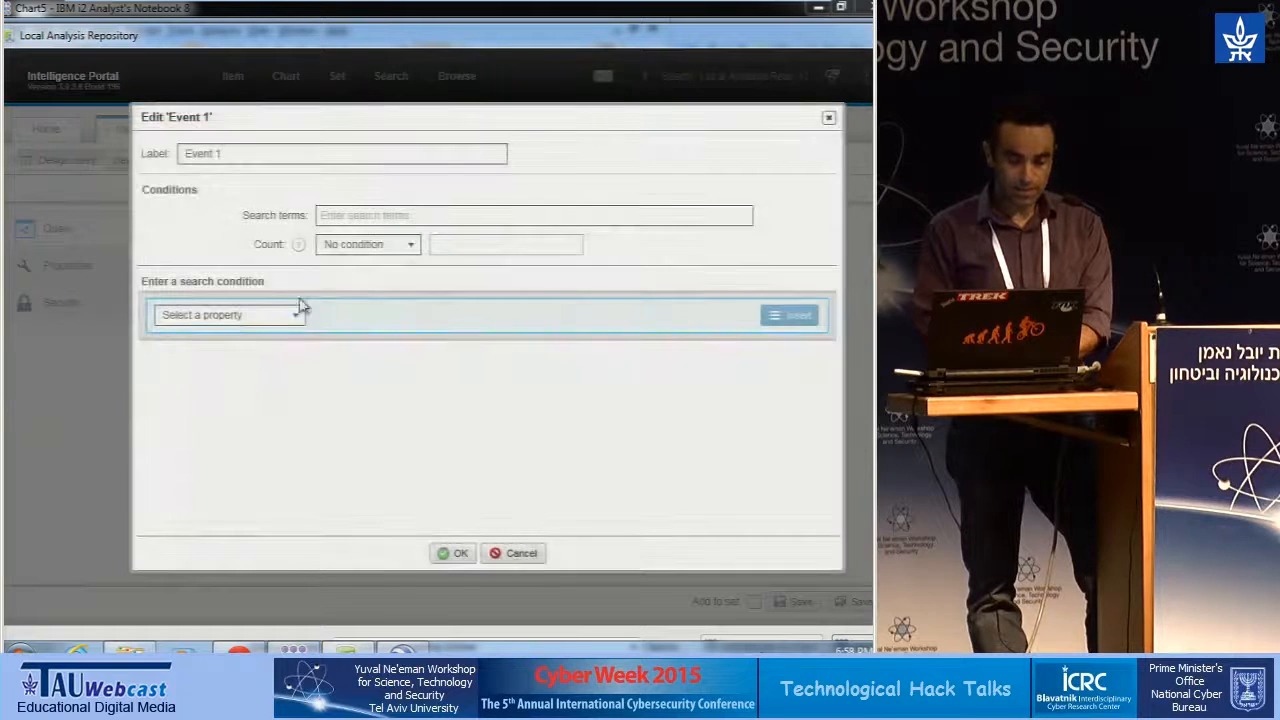
{"action": "left_click", "coordinate": [229, 314]}
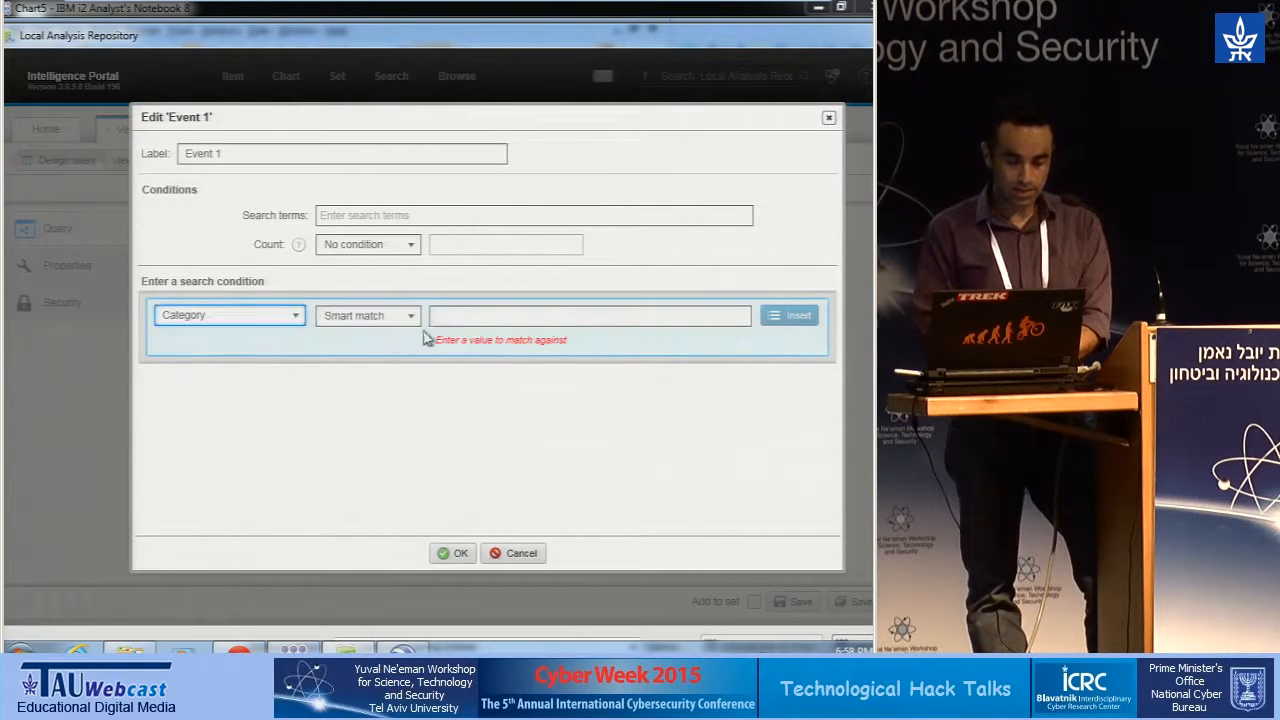
{"action": "type", "text": "virus detected"}
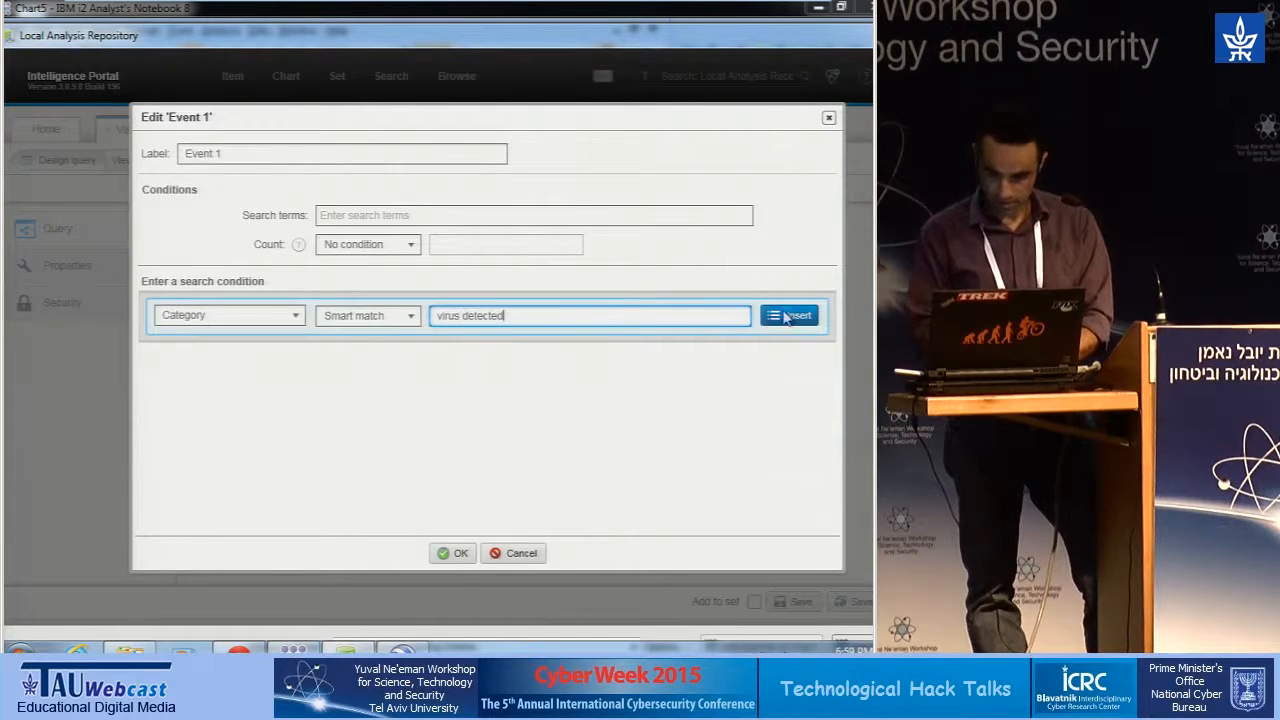
{"action": "left_click", "coordinate": [789, 315]}
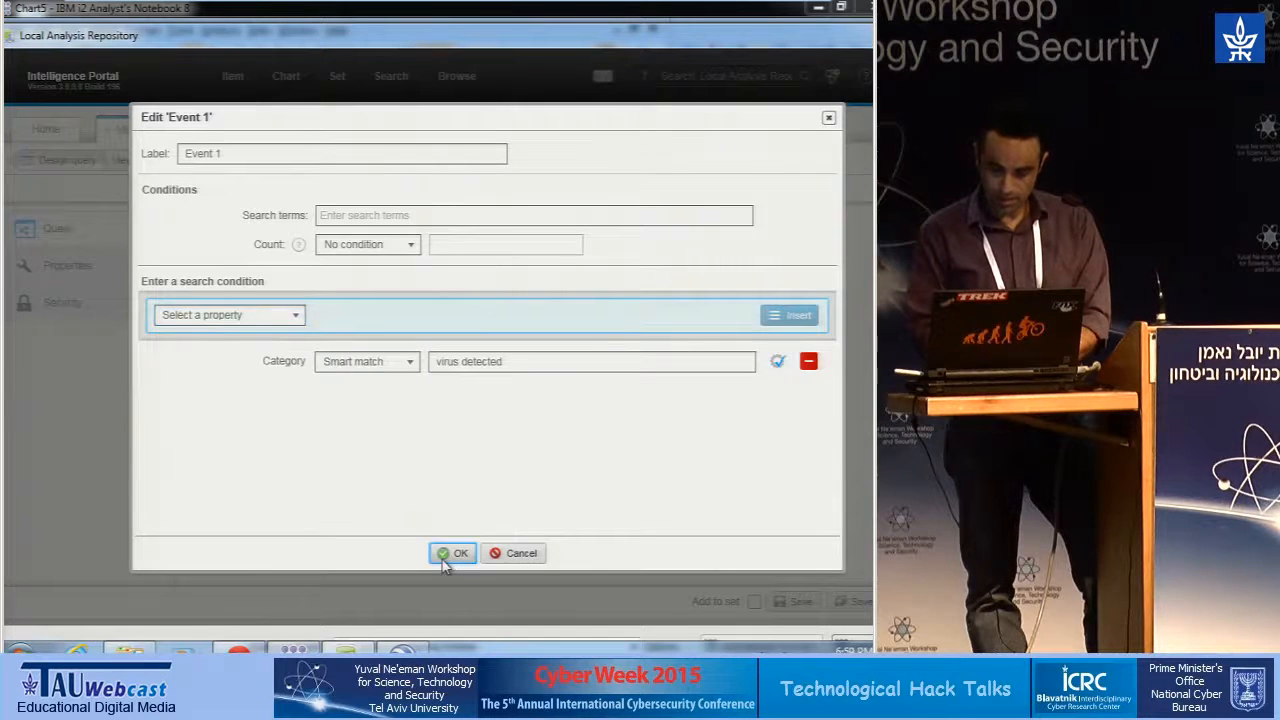
{"action": "left_click", "coordinate": [452, 553]}
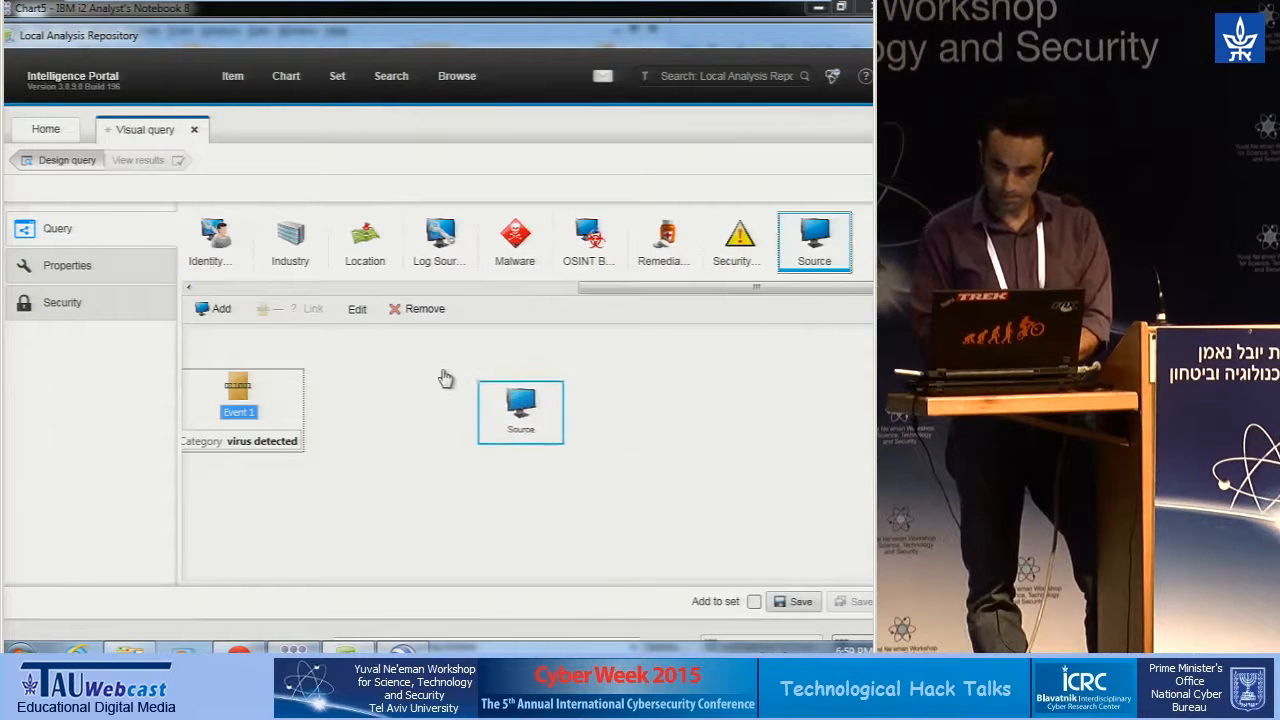
- Add Source 1, linked to Event 1 by a link restricted to the Source to Event type
{"action": "left_click_drag", "start_coordinate": [520, 405], "coordinate": [385, 370]}
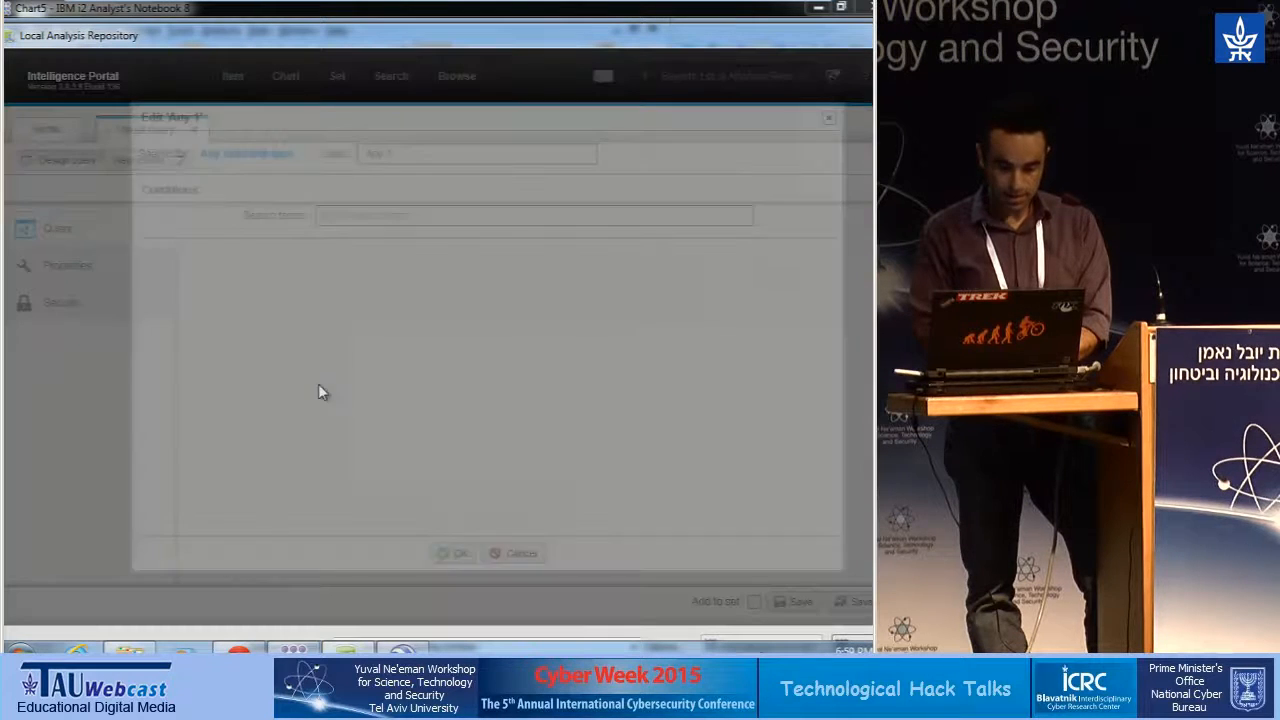
{"action": "left_click", "coordinate": [246, 153]}
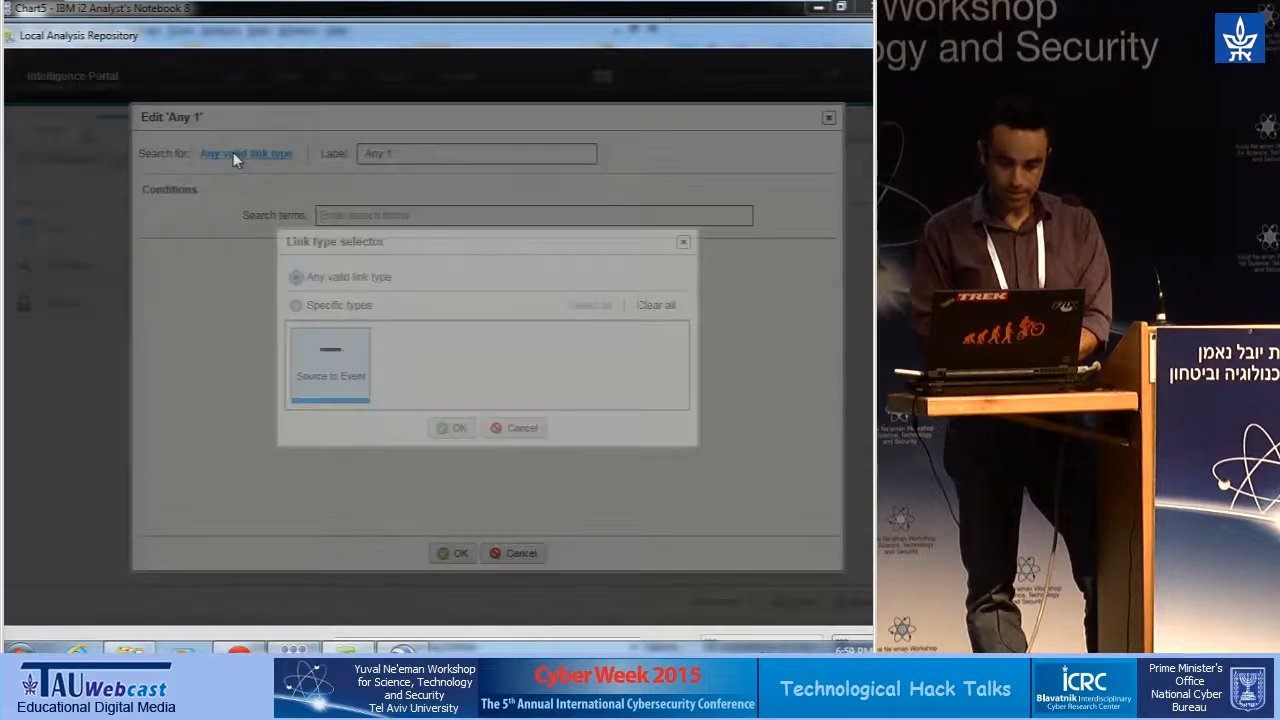
{"action": "left_click", "coordinate": [296, 305]}
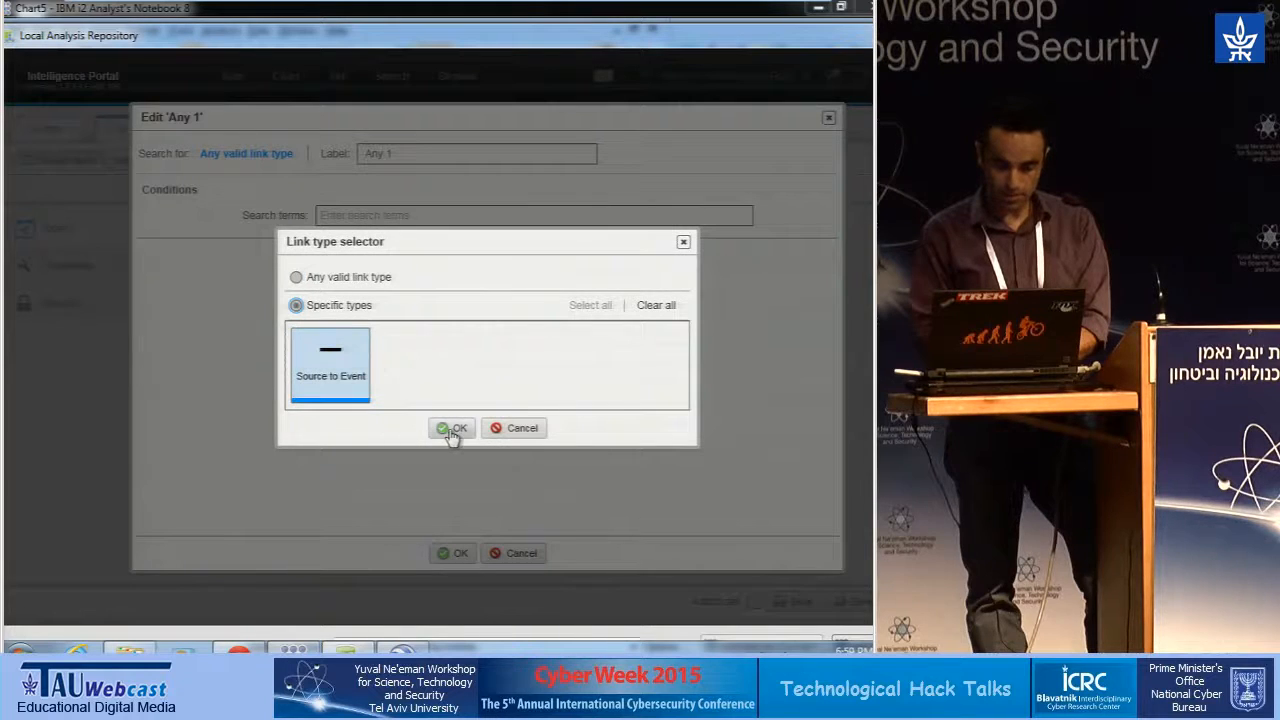
{"action": "left_click", "coordinate": [452, 428]}
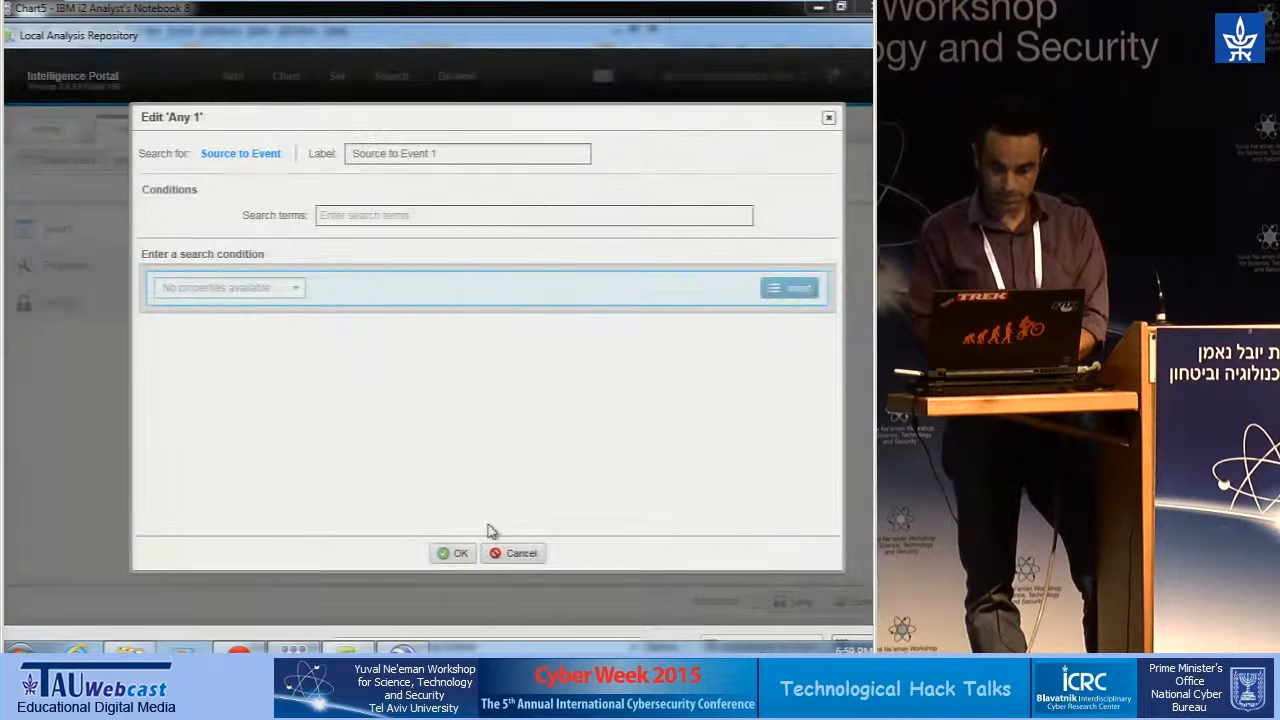
{"action": "left_click", "coordinate": [459, 553]}
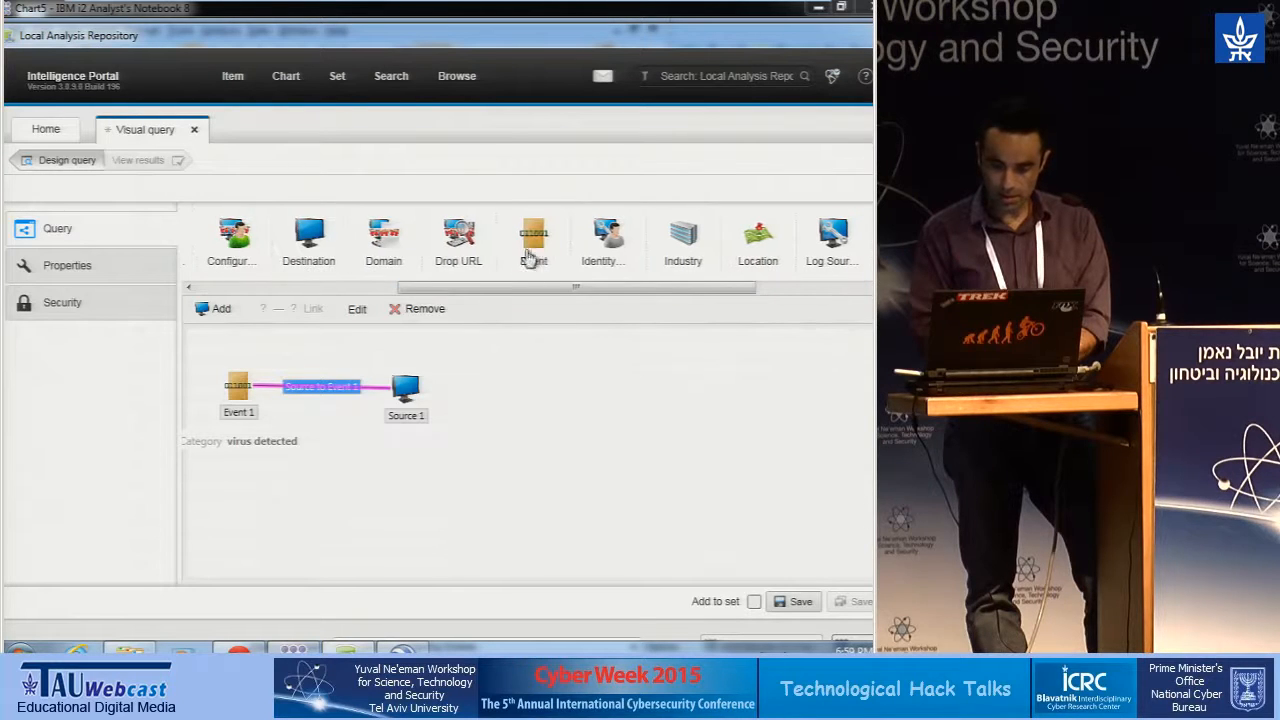
- Add Event 2 and join it to Source 1 with a Source to Event link
{"action": "left_click", "coordinate": [533, 237]}
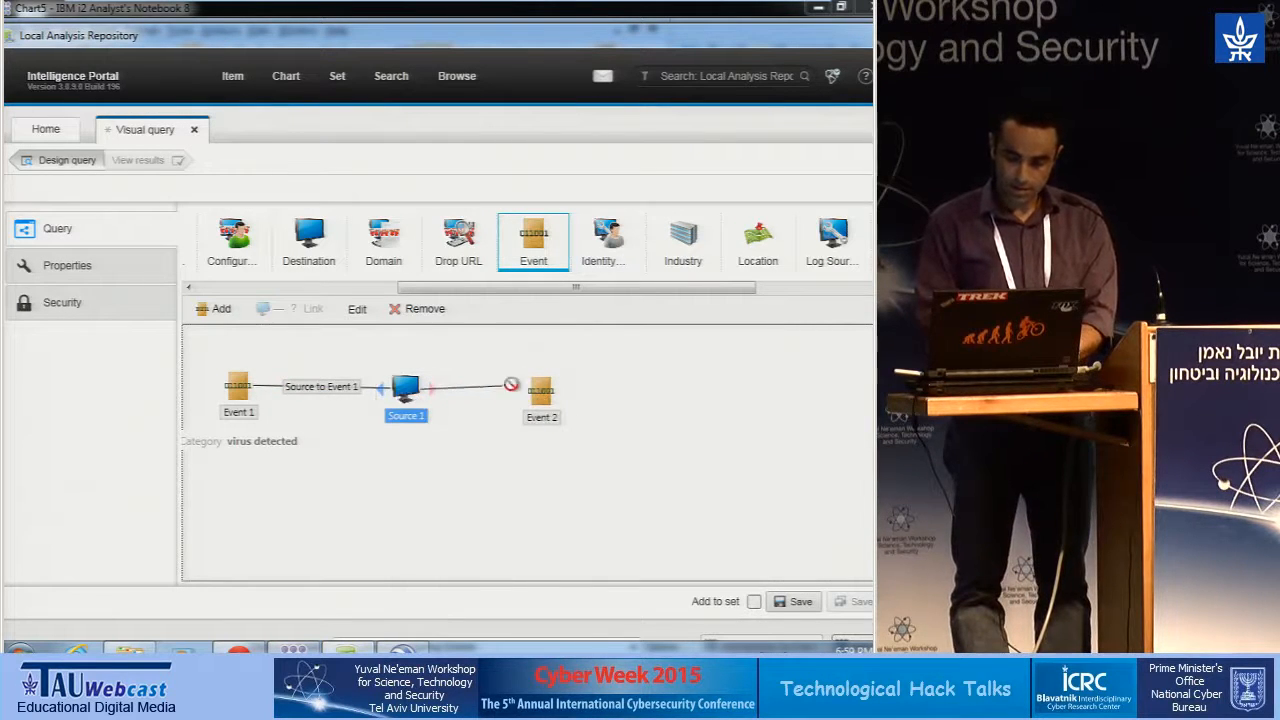
{"action": "left_click", "coordinate": [472, 390]}
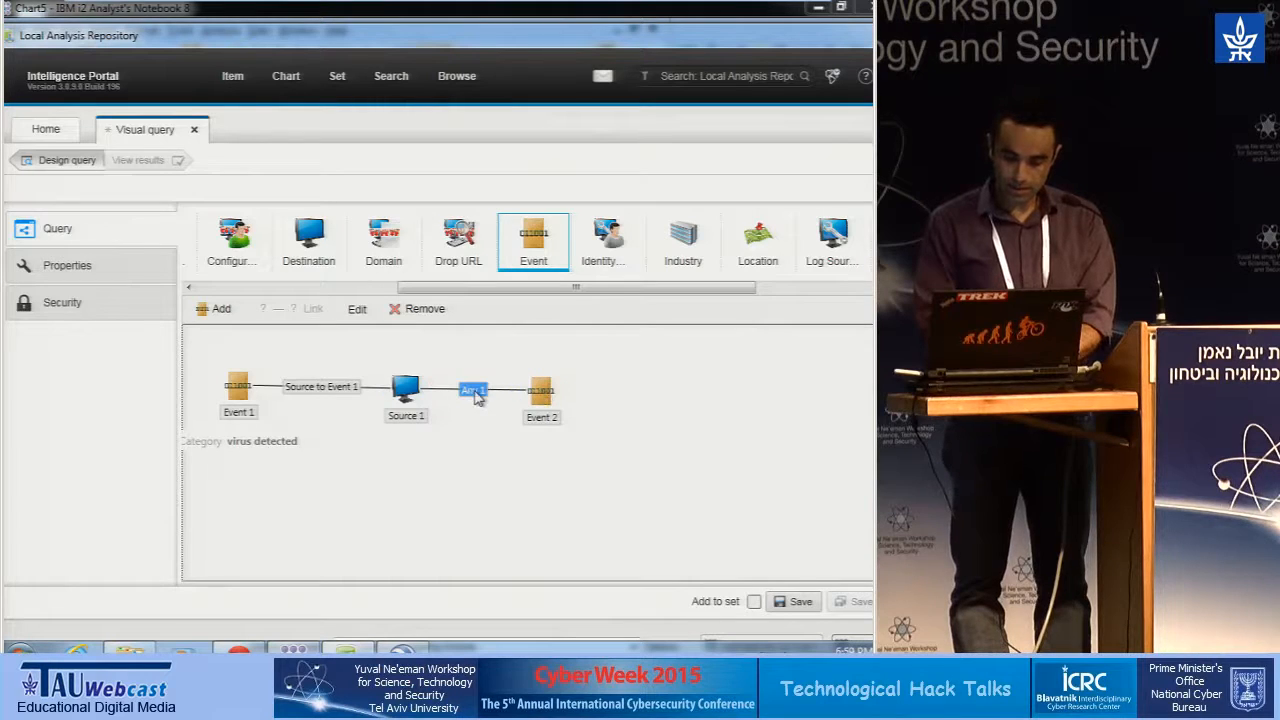
{"action": "double_click", "coordinate": [473, 390]}
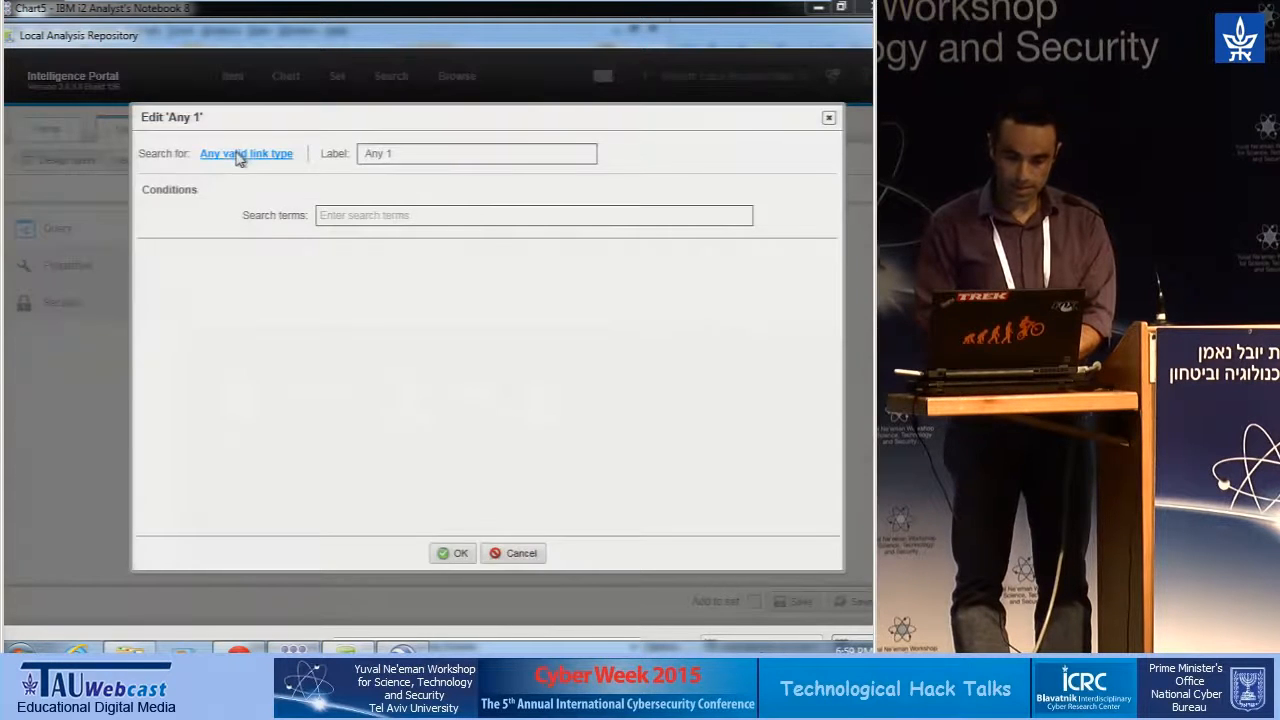
{"action": "left_click", "coordinate": [246, 153]}
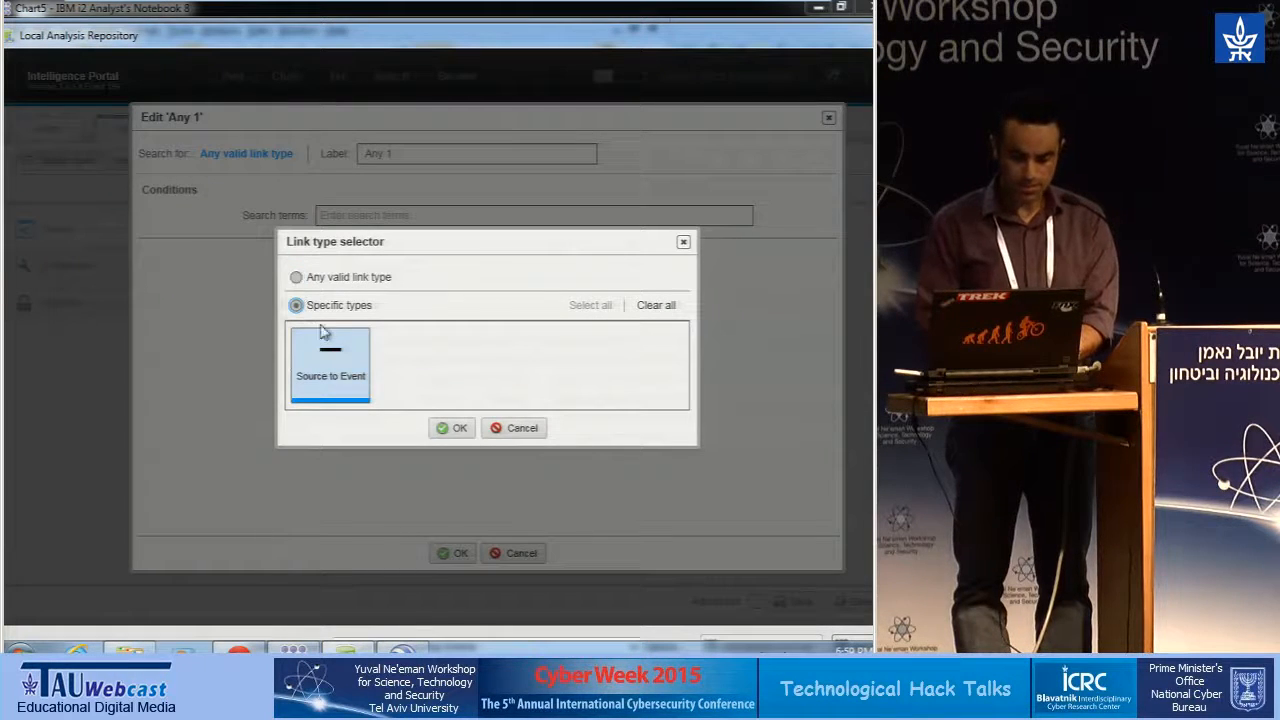
{"action": "left_click", "coordinate": [451, 428]}
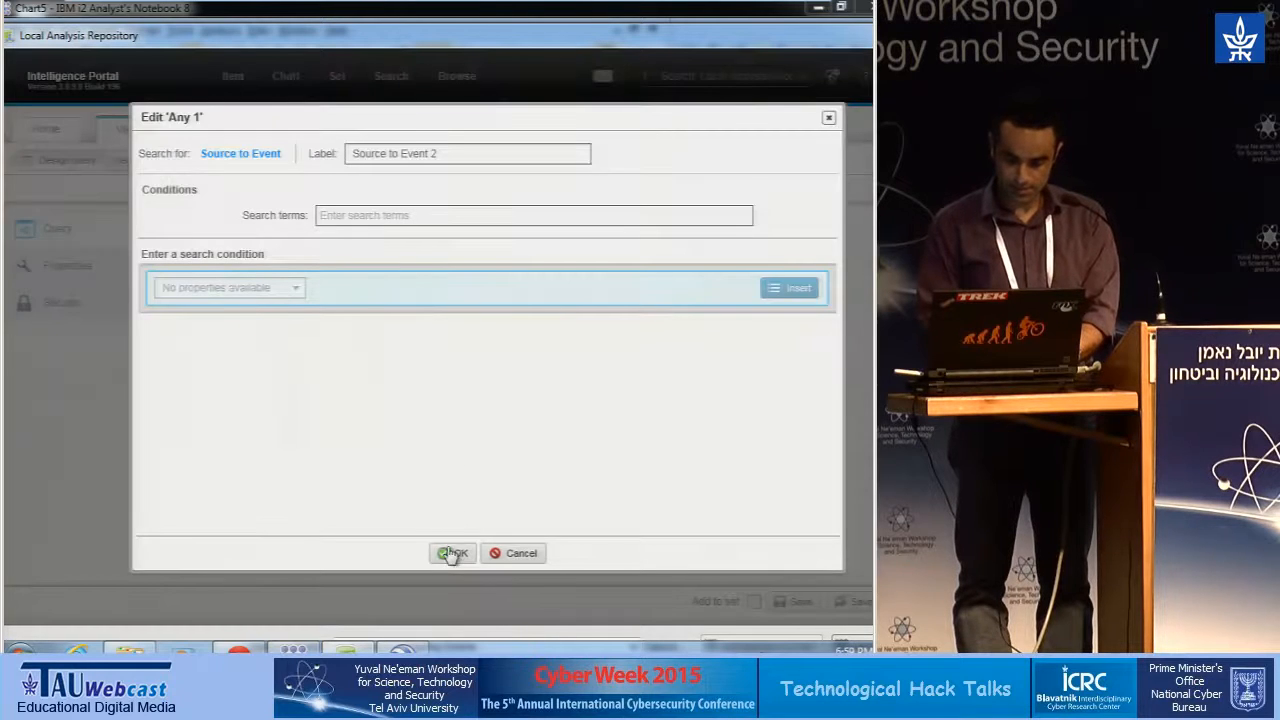
{"action": "left_click", "coordinate": [452, 553]}
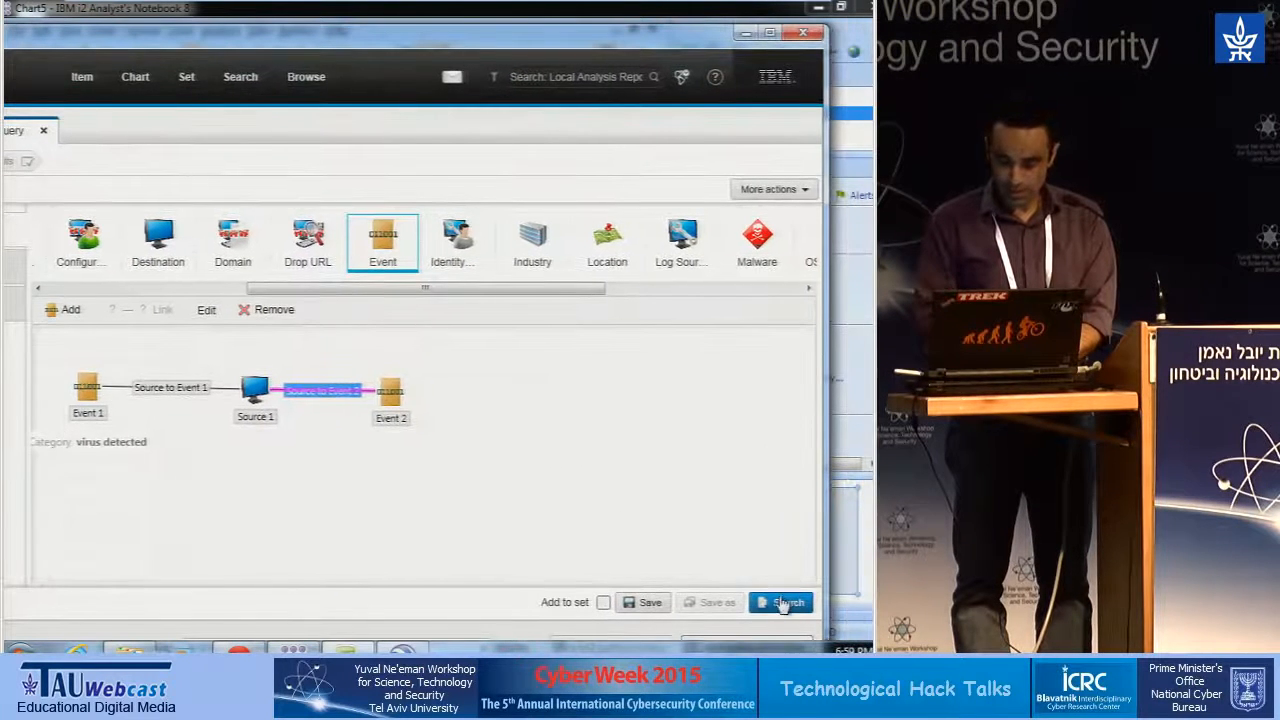
- Run the visual query and review the Virus Detected events and the 20 source addresses
{"action": "left_click", "coordinate": [780, 602]}
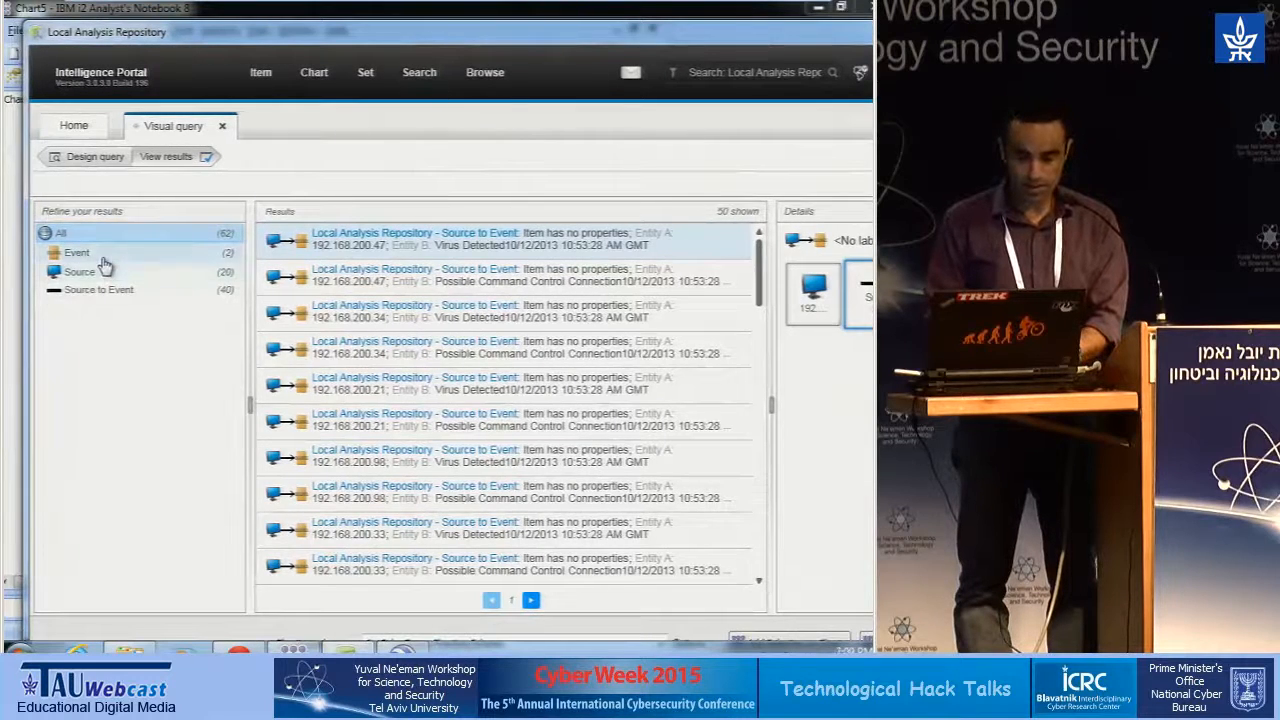
{"action": "left_click", "coordinate": [76, 252]}
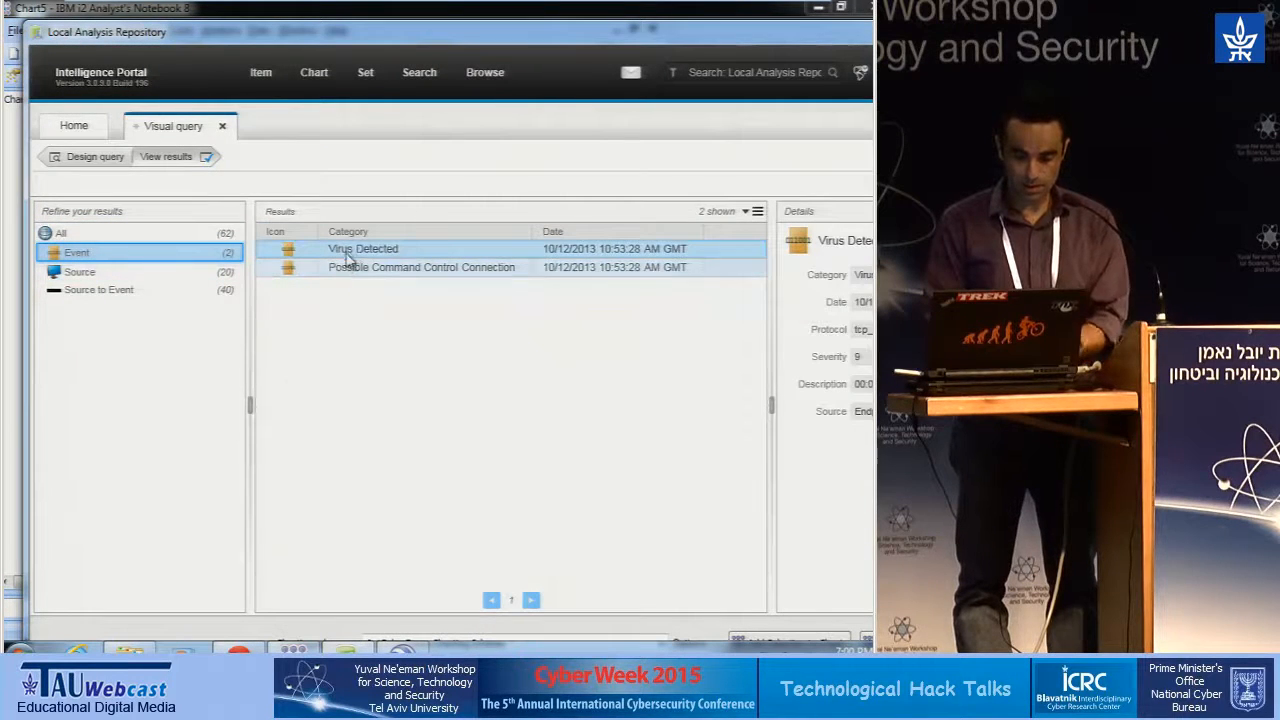
{"action": "left_click", "coordinate": [400, 249]}
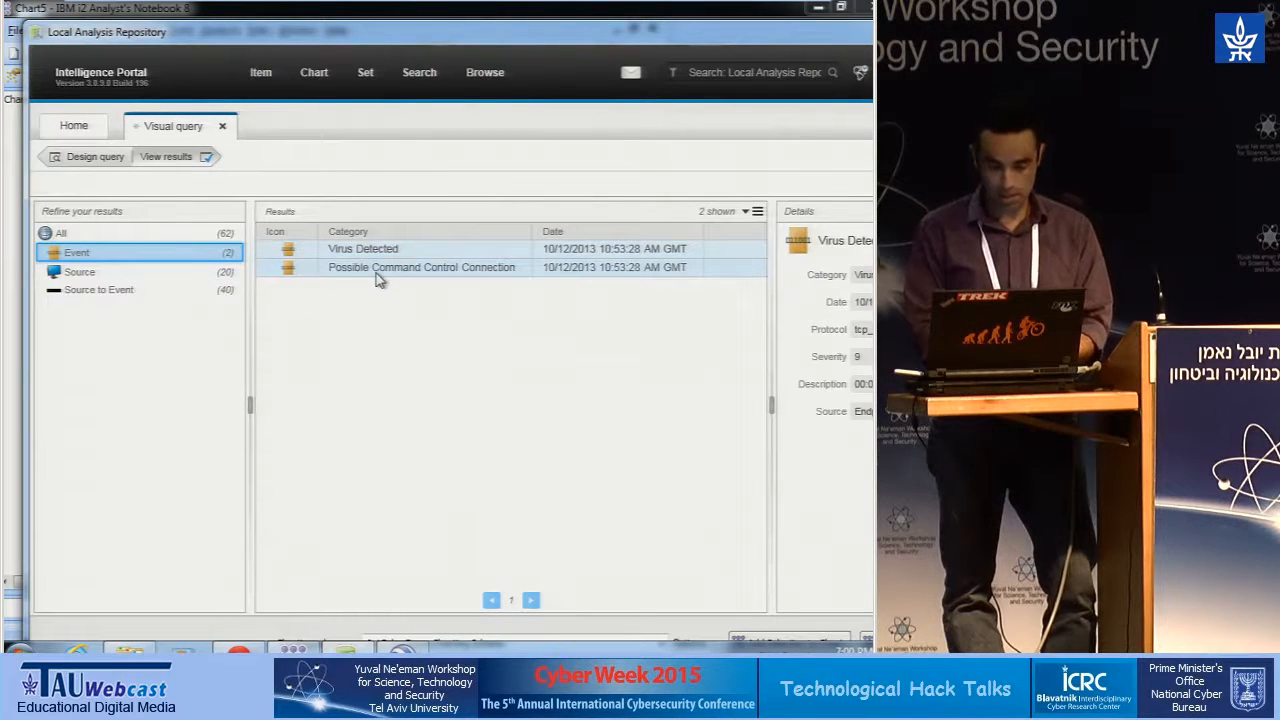
{"action": "left_click", "coordinate": [78, 271]}
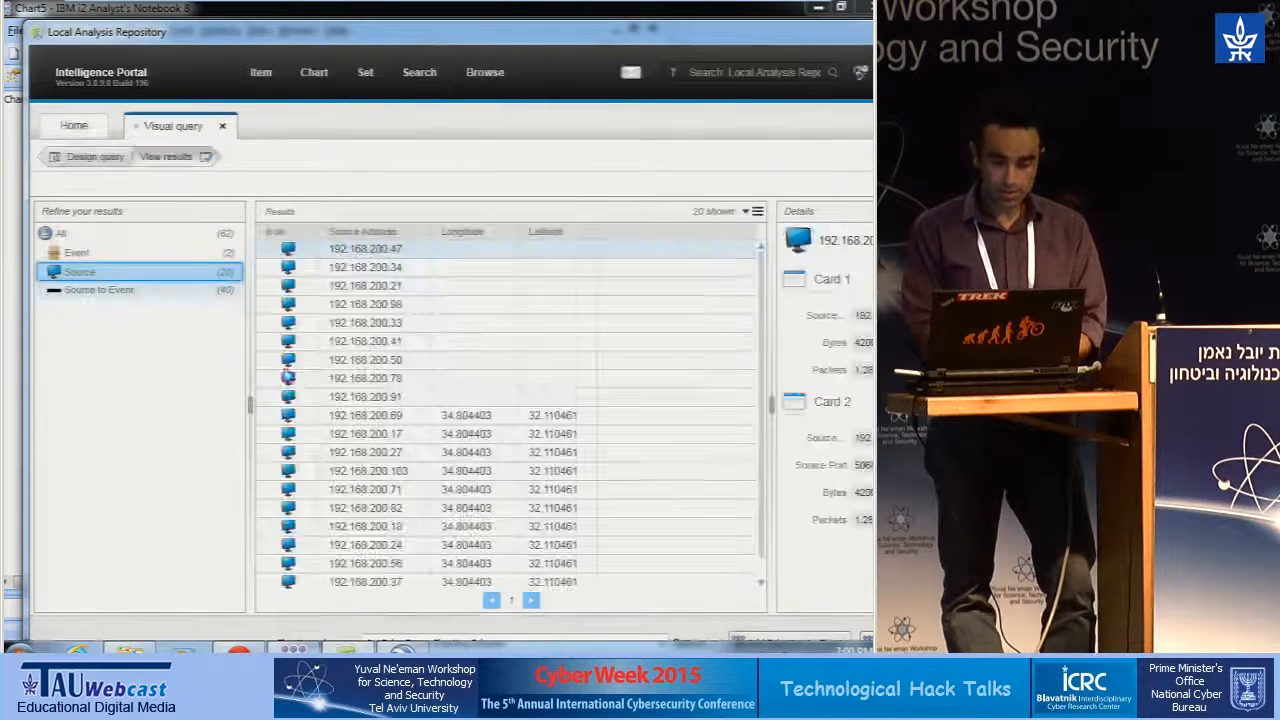
{"action": "left_click", "coordinate": [365, 470]}
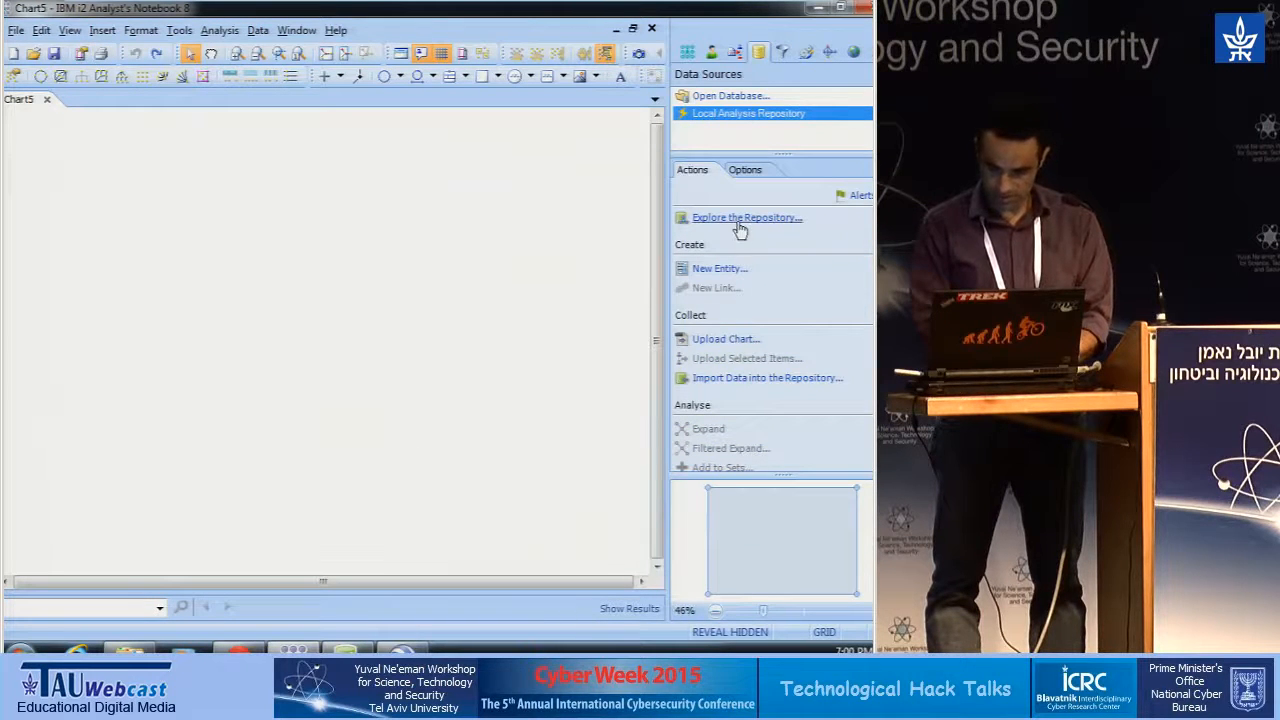
{"action": "left_click", "coordinate": [746, 217]}
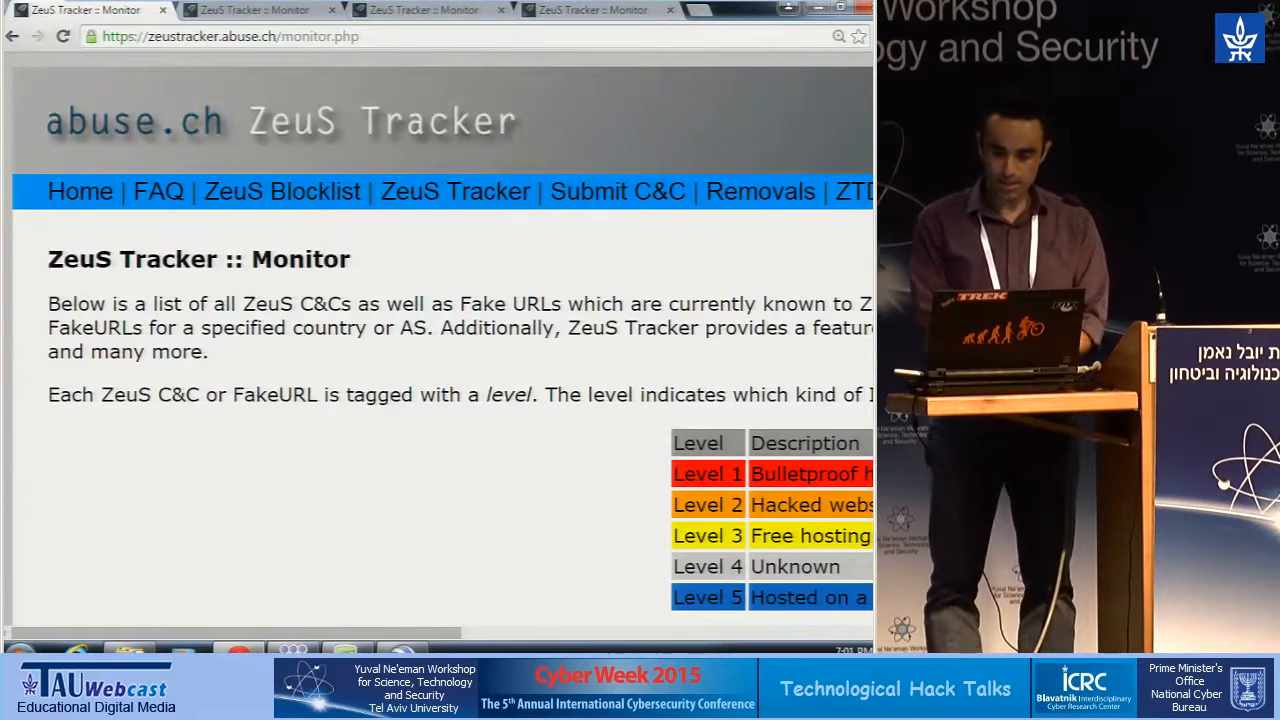
- Browse the ZeuS Tracker BinaryURLs listing with its URL statuses and MD5 hashes
{"action": "scroll", "scroll_direction": "down", "scroll_amount": 3}
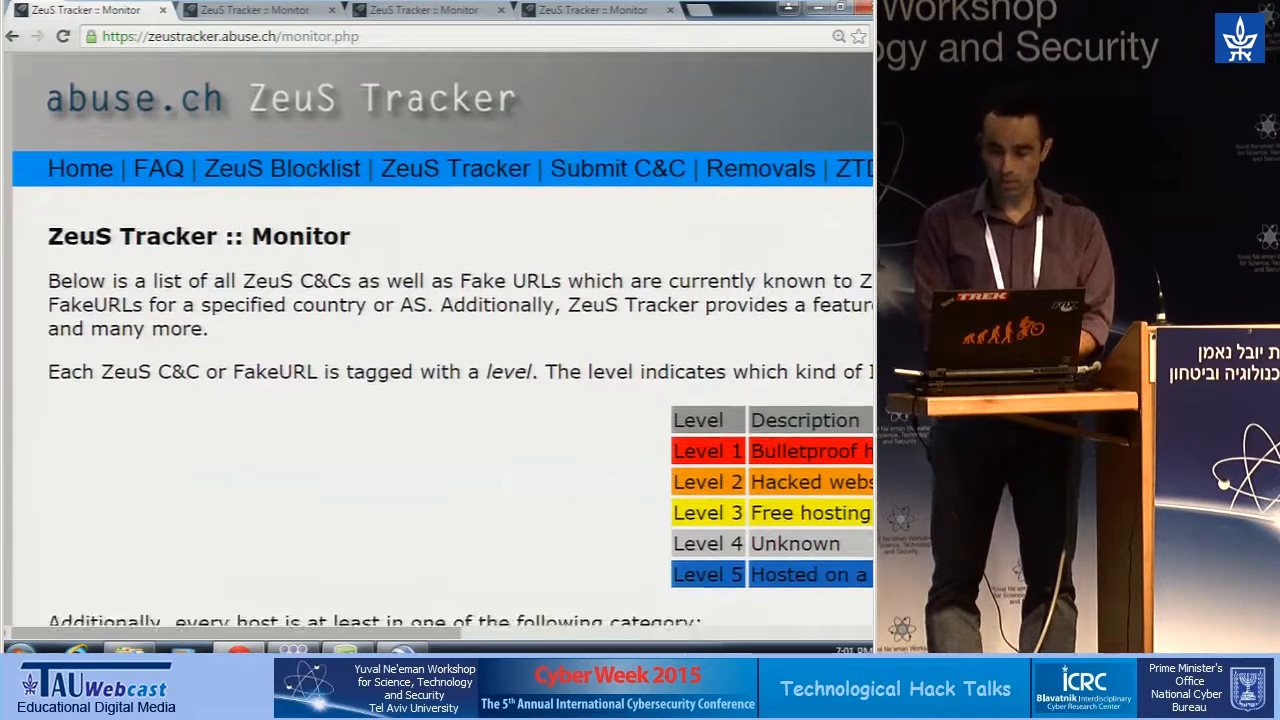
{"action": "scroll", "scroll_direction": "down", "scroll_amount": 3}
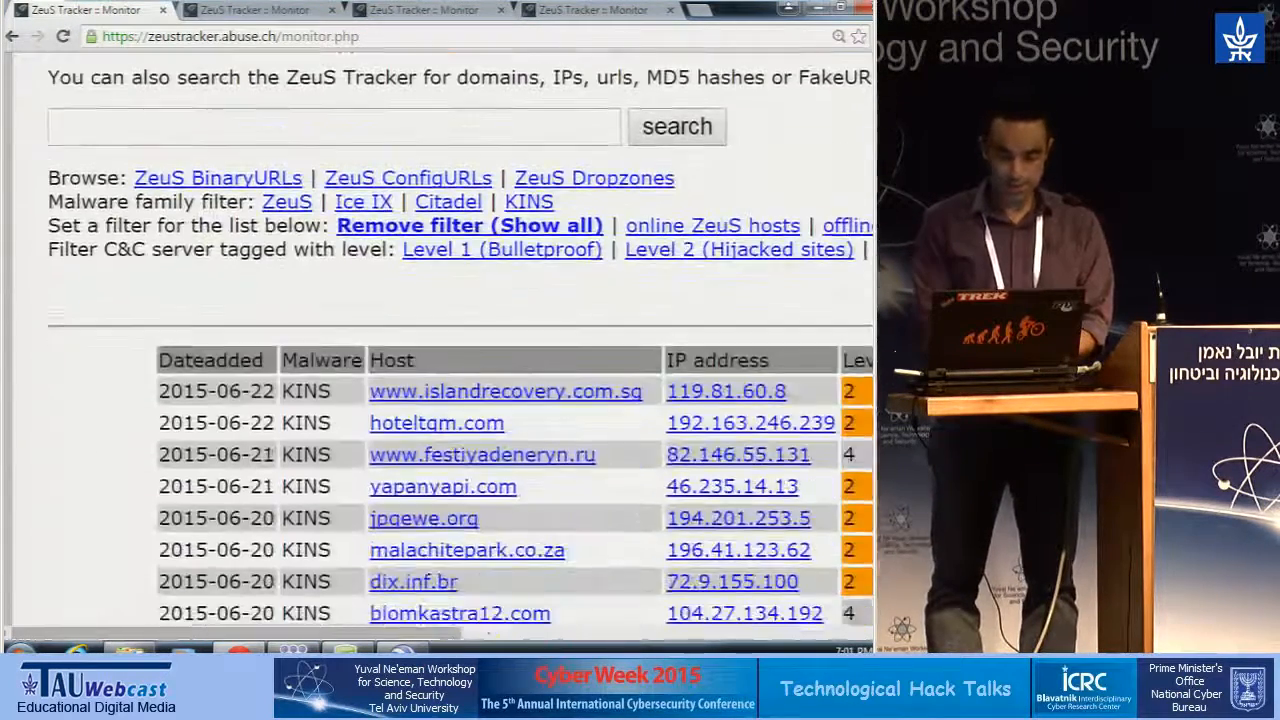
{"action": "scroll", "scroll_direction": "up", "scroll_amount": 3}
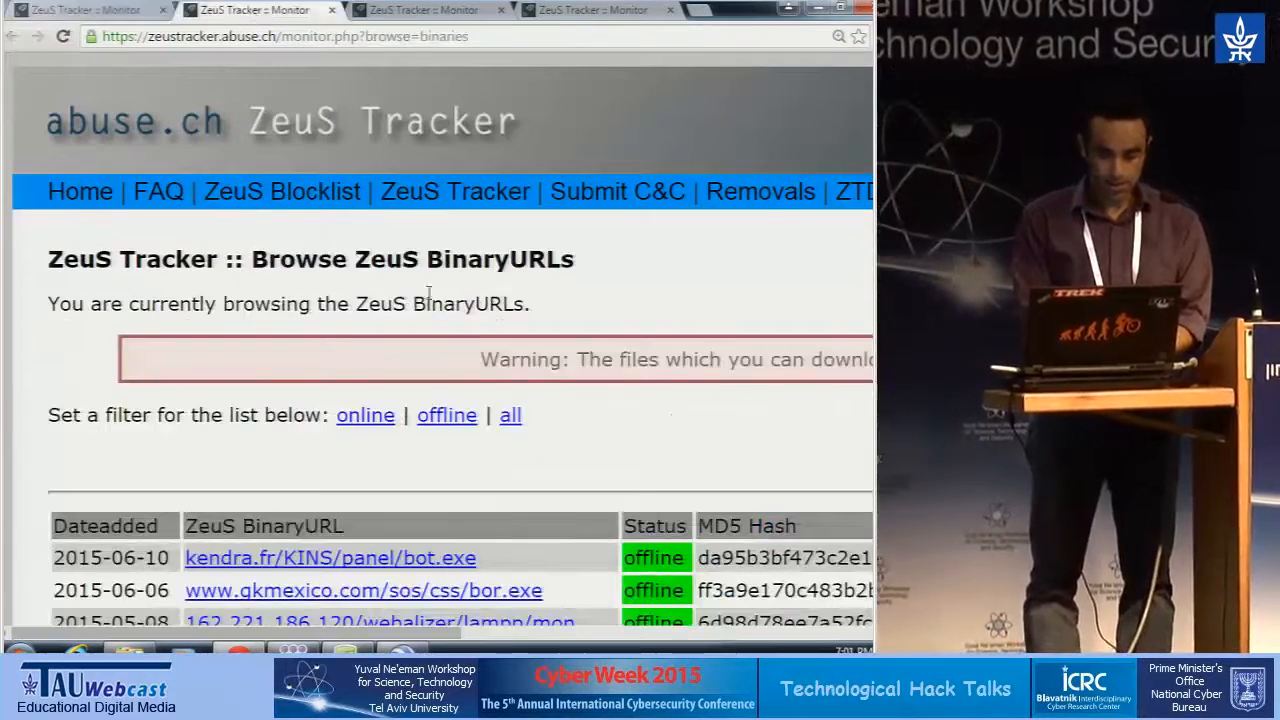
{"action": "left_click", "coordinate": [430, 9]}
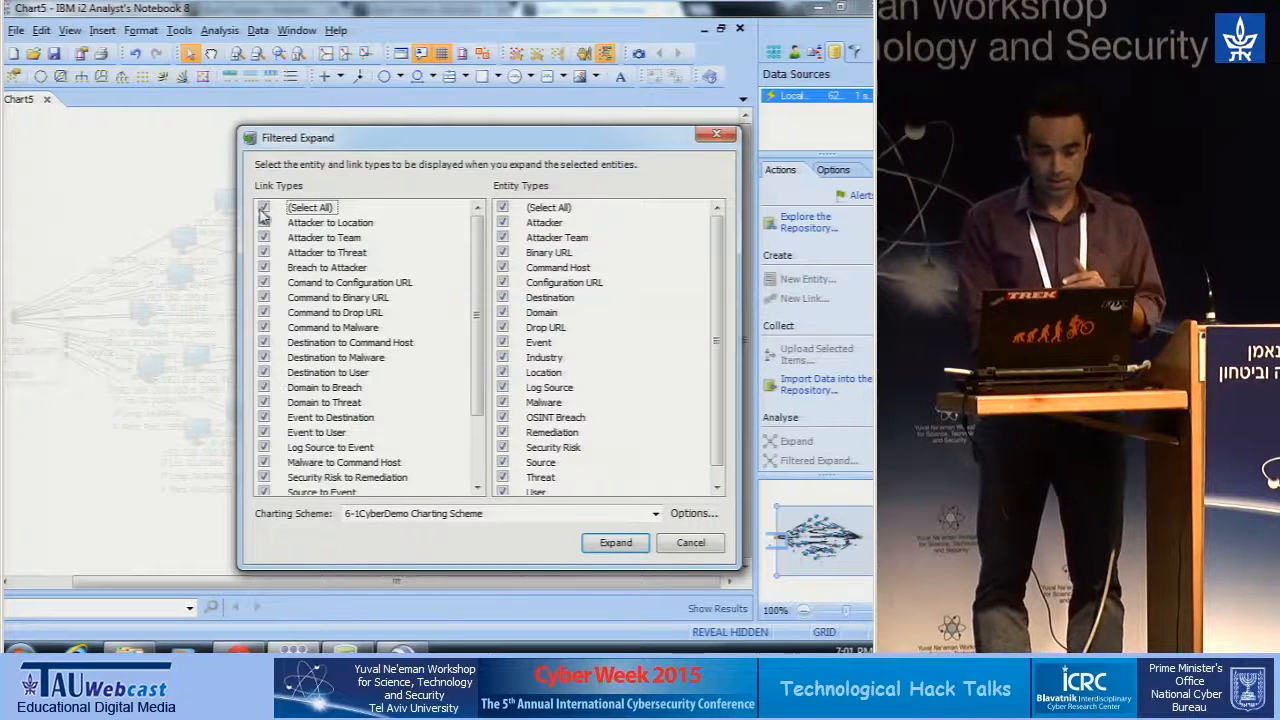
- Expand the Possible Command Control Connection event using only Event to Destination links
{"action": "left_click", "coordinate": [264, 207]}
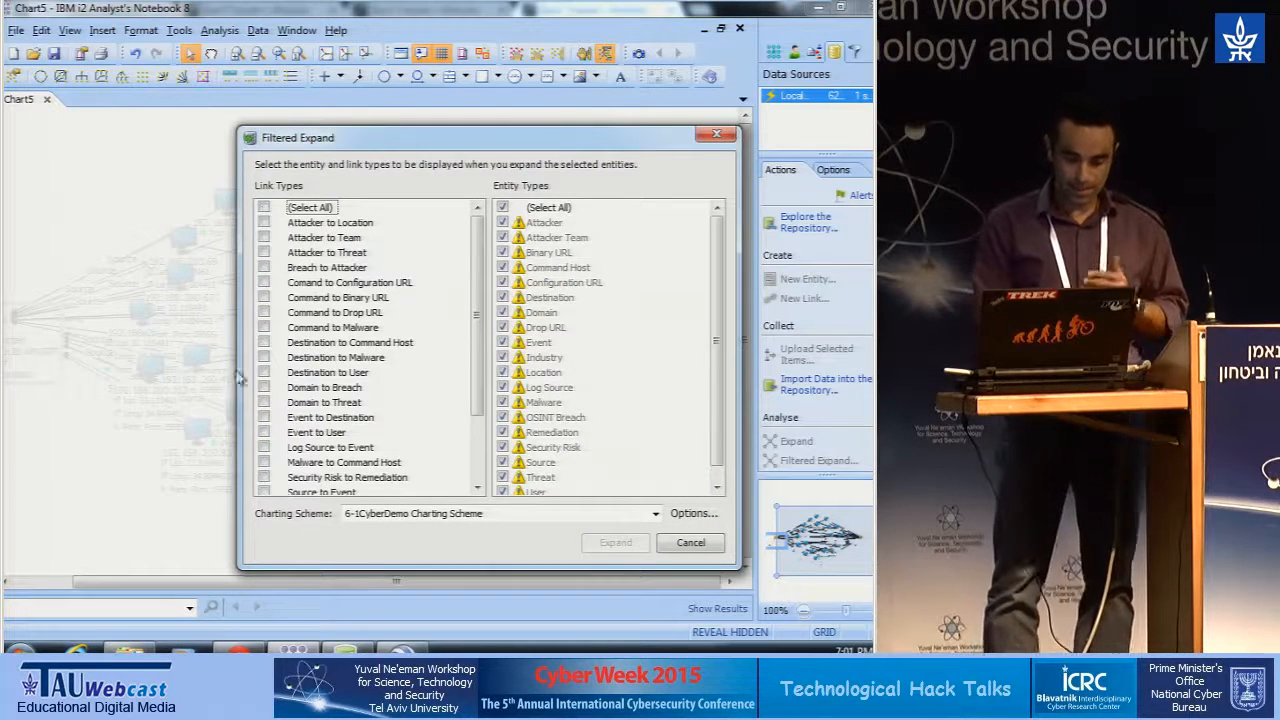
{"action": "left_click", "coordinate": [264, 417]}
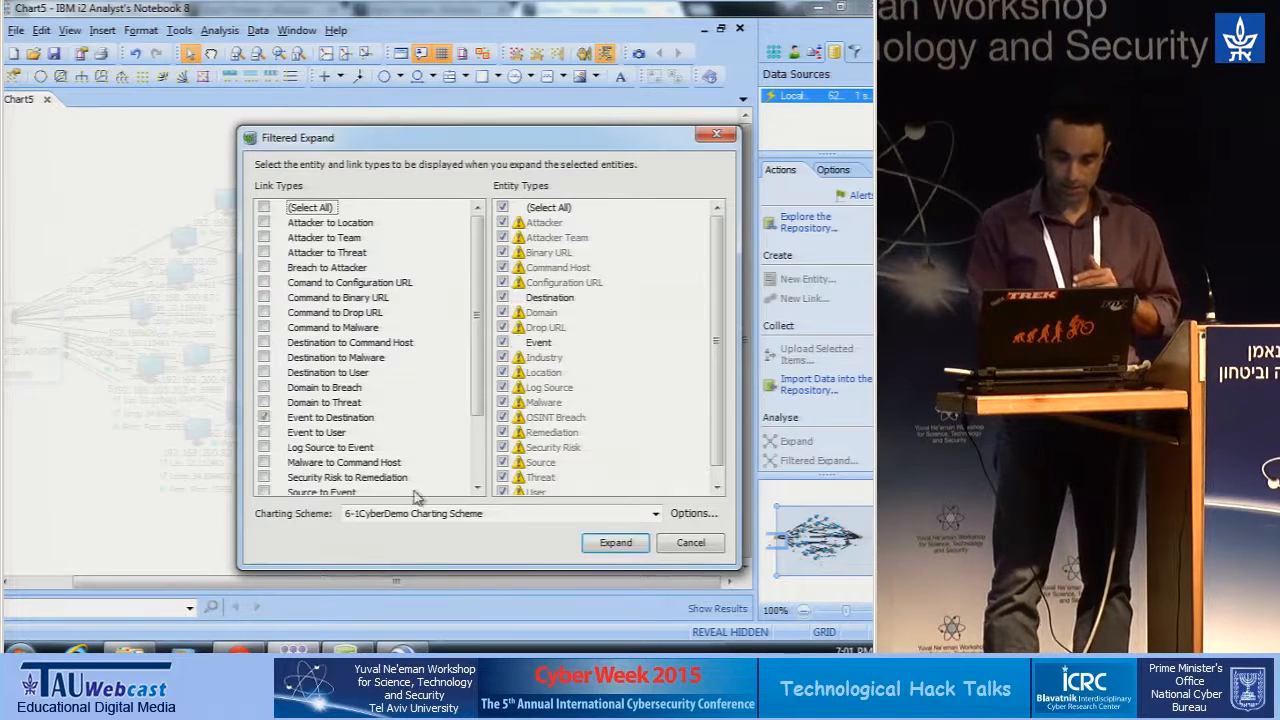
{"action": "left_click", "coordinate": [615, 542]}
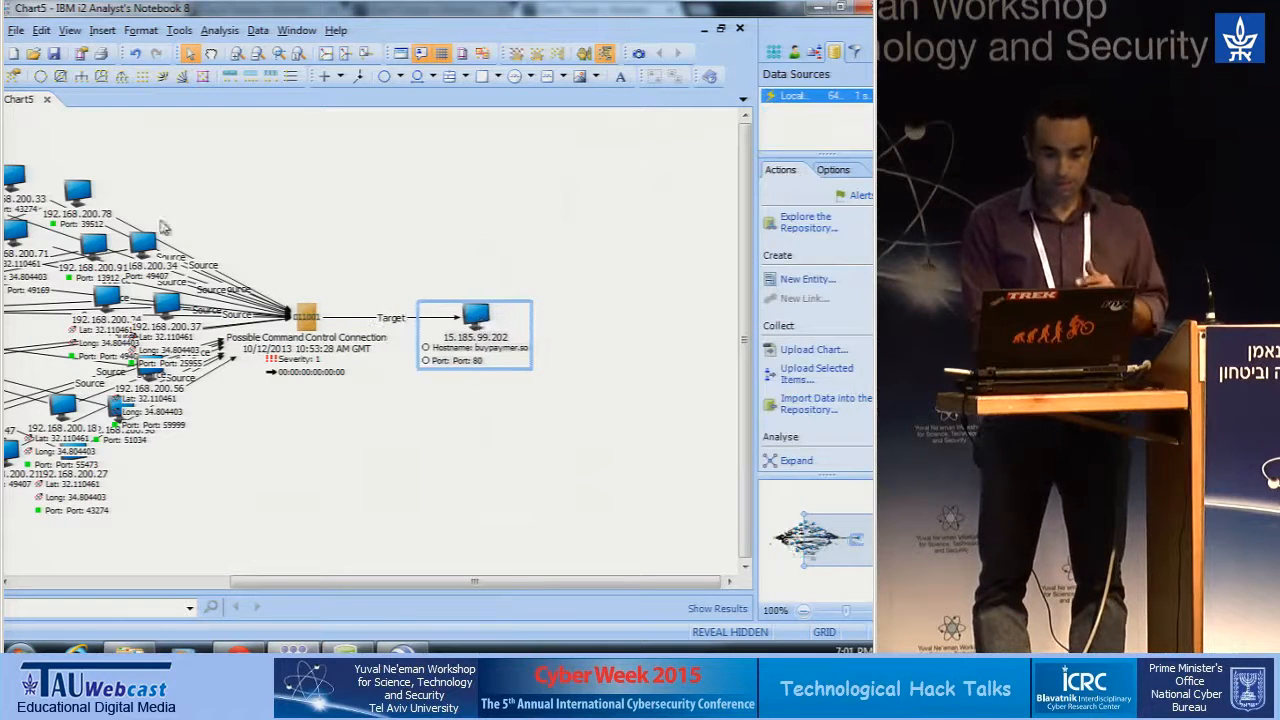
{"action": "mouse_move", "coordinate": [225, 489]}
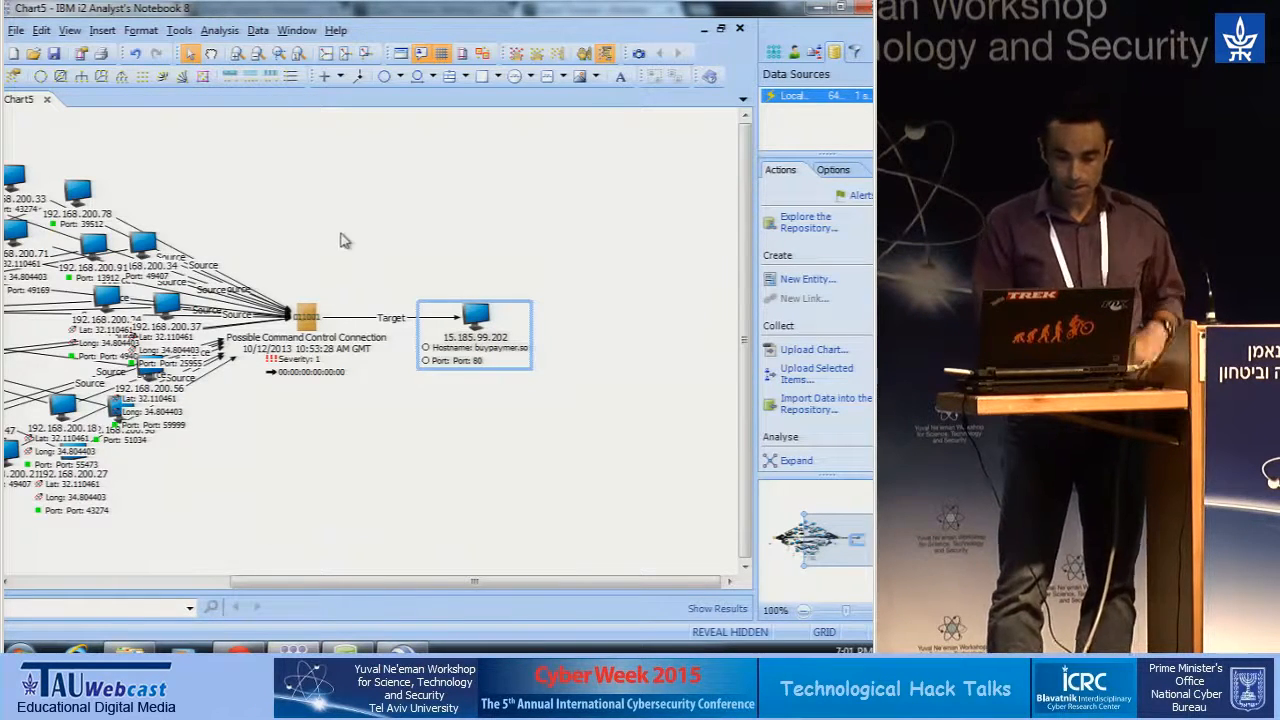
{"action": "mouse_move", "coordinate": [380, 390]}
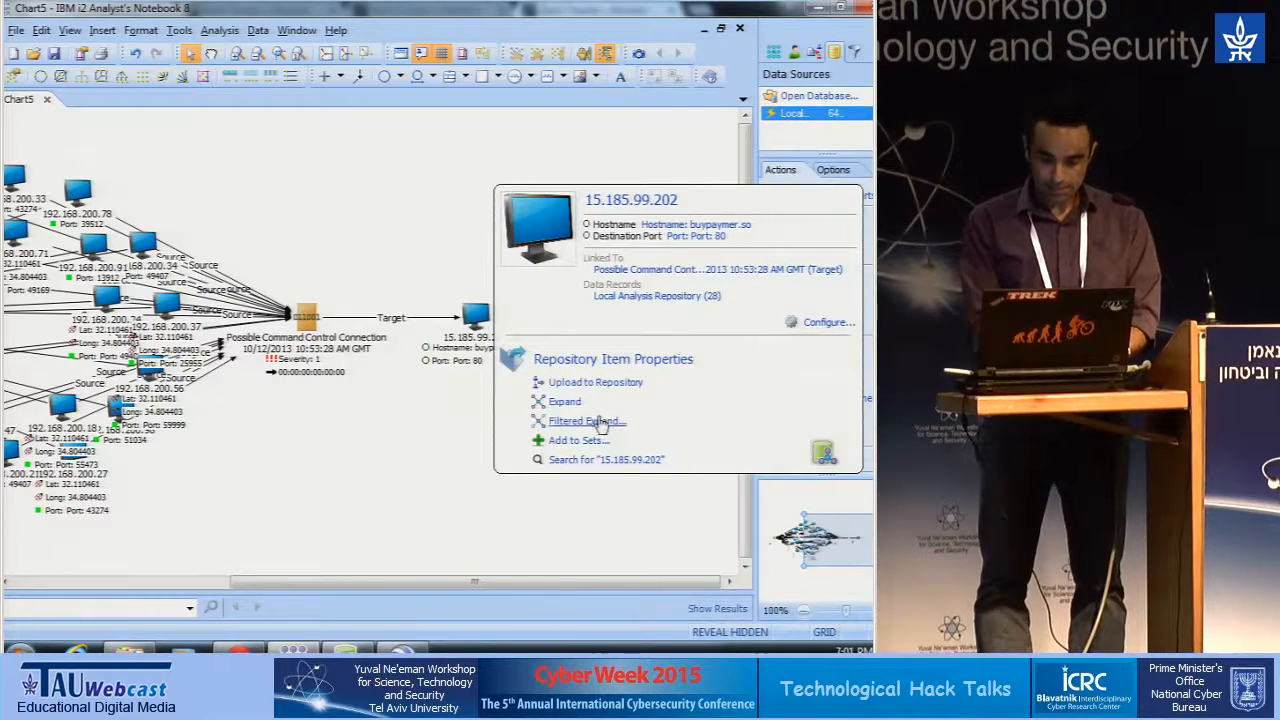
- Filtered-expand 15.185.99.202 with only Destination to Command Host links, then spread the domains apart
{"action": "left_click", "coordinate": [586, 421]}
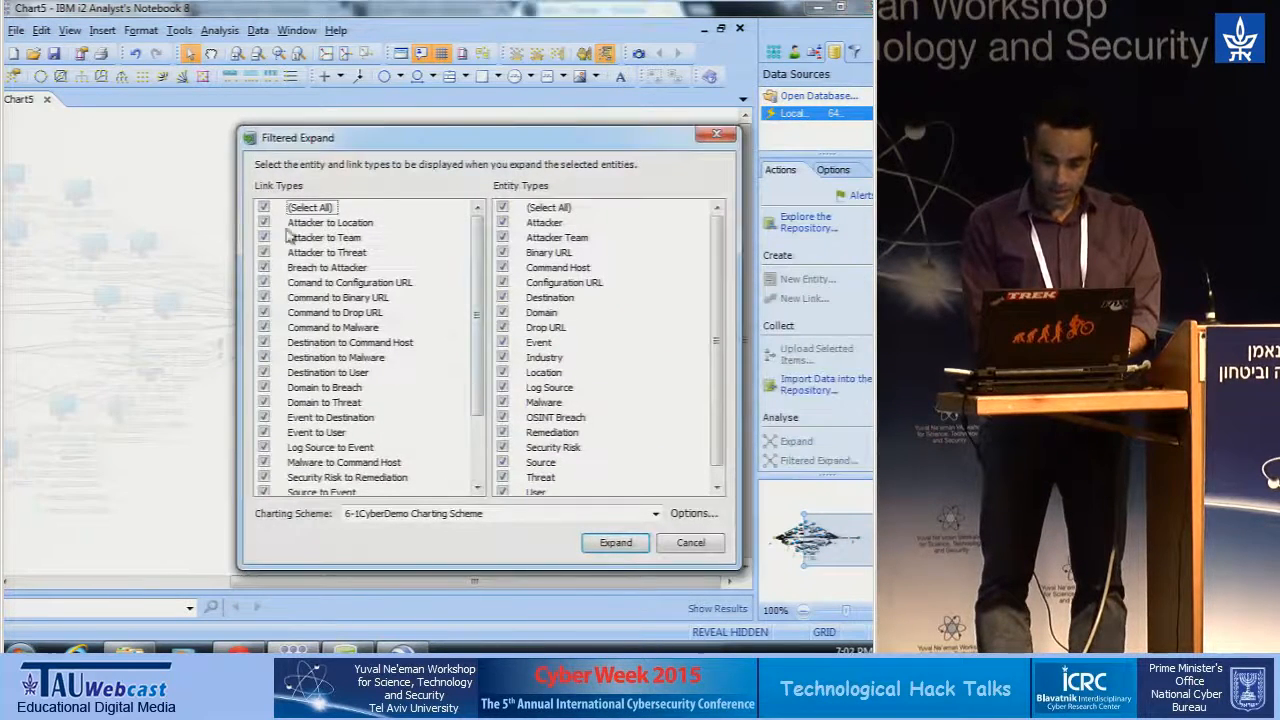
{"action": "left_click", "coordinate": [264, 207]}
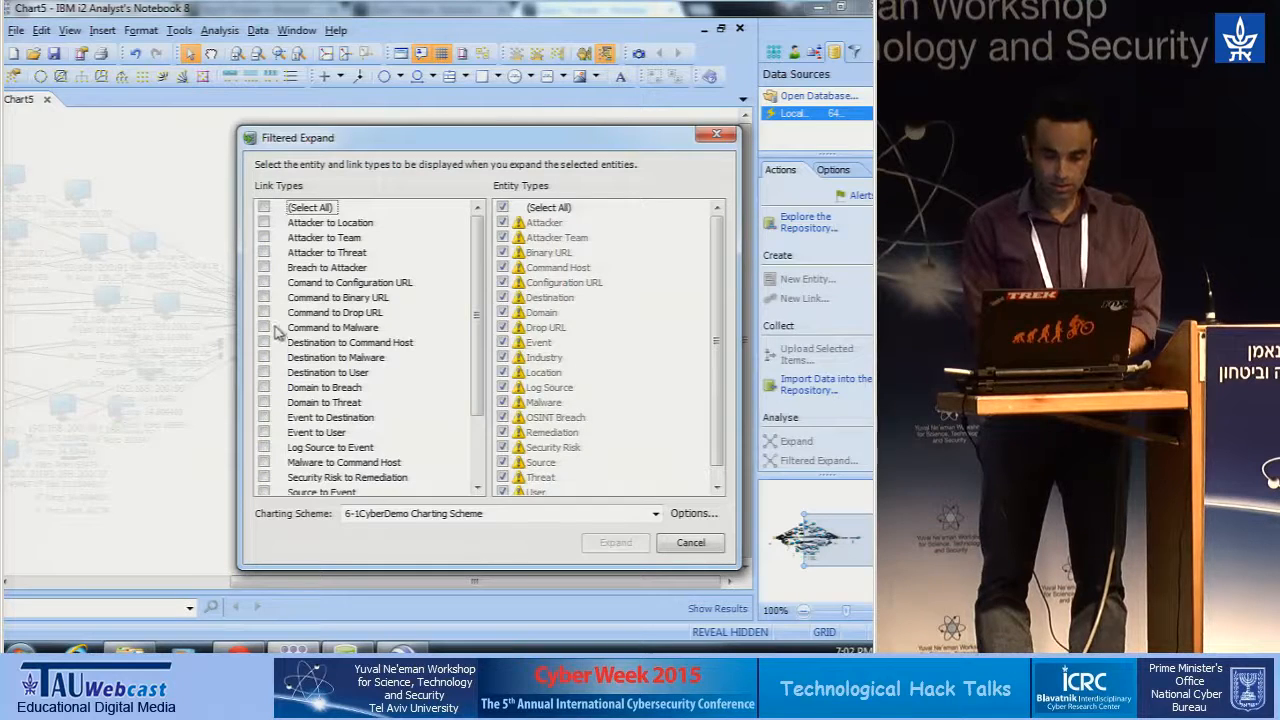
{"action": "left_click", "coordinate": [264, 342]}
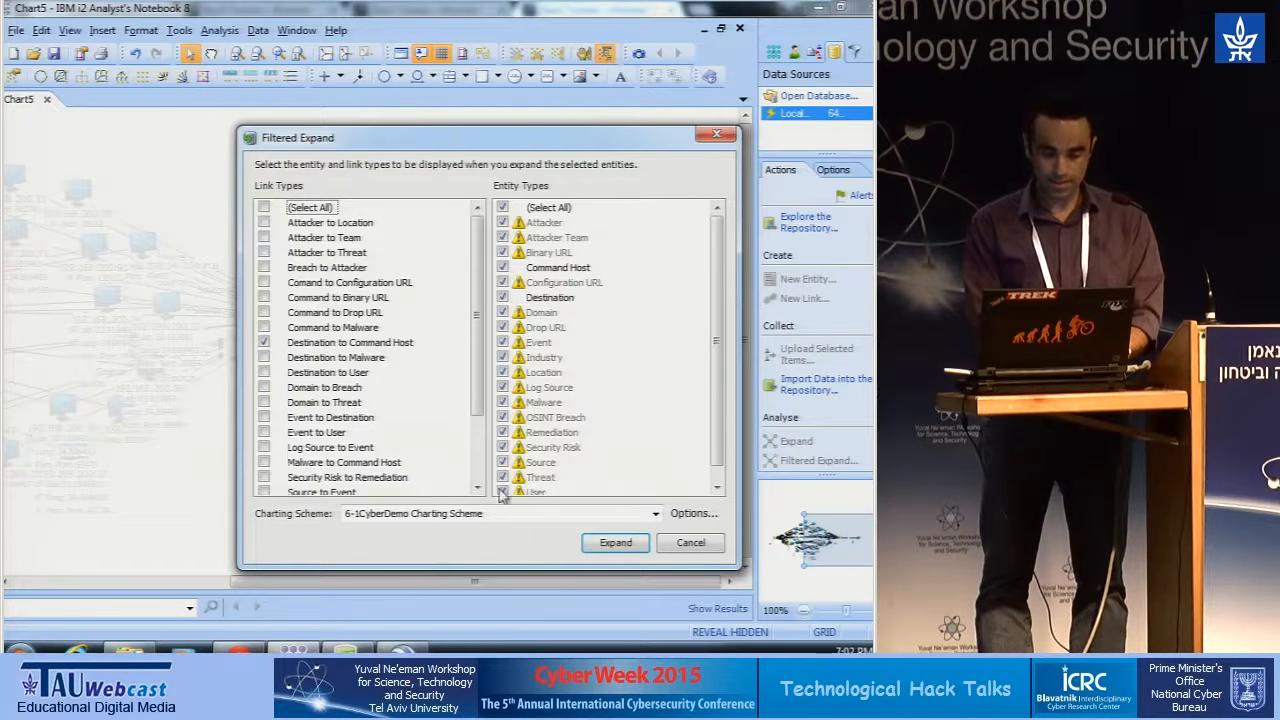
{"action": "left_click", "coordinate": [615, 542]}
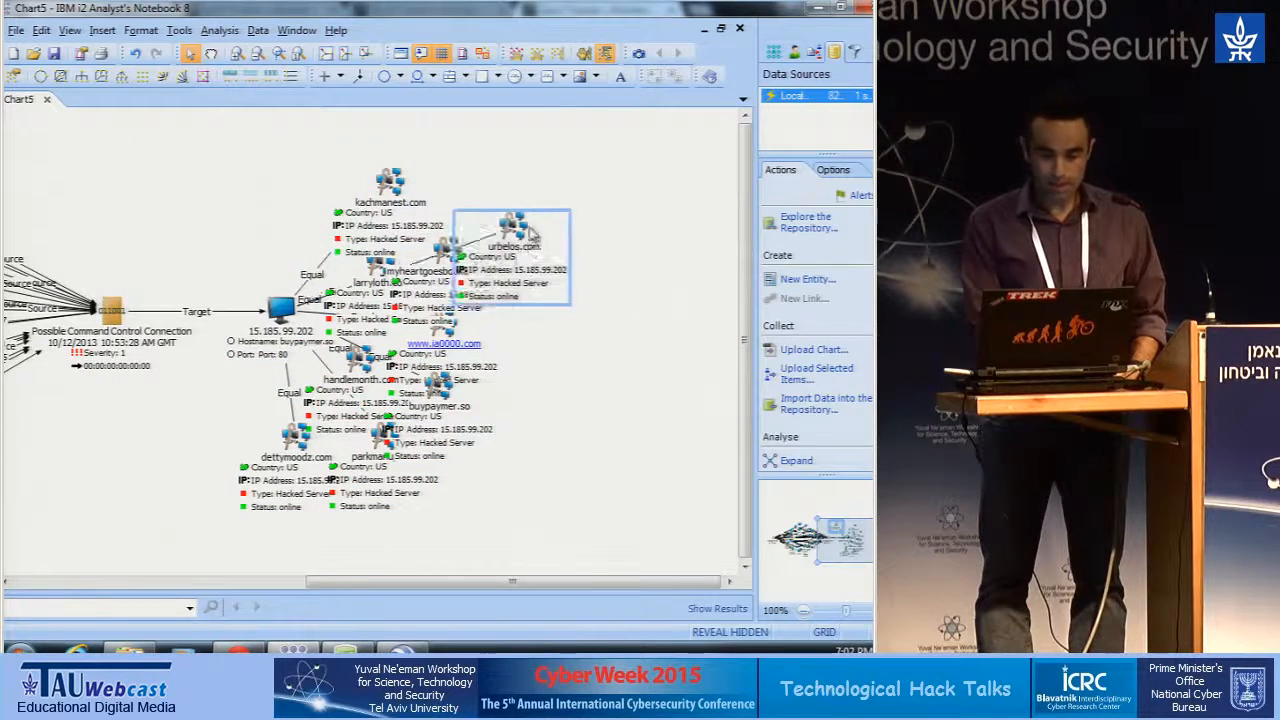
{"action": "left_click_drag", "start_coordinate": [390, 180], "coordinate": [215, 185]}
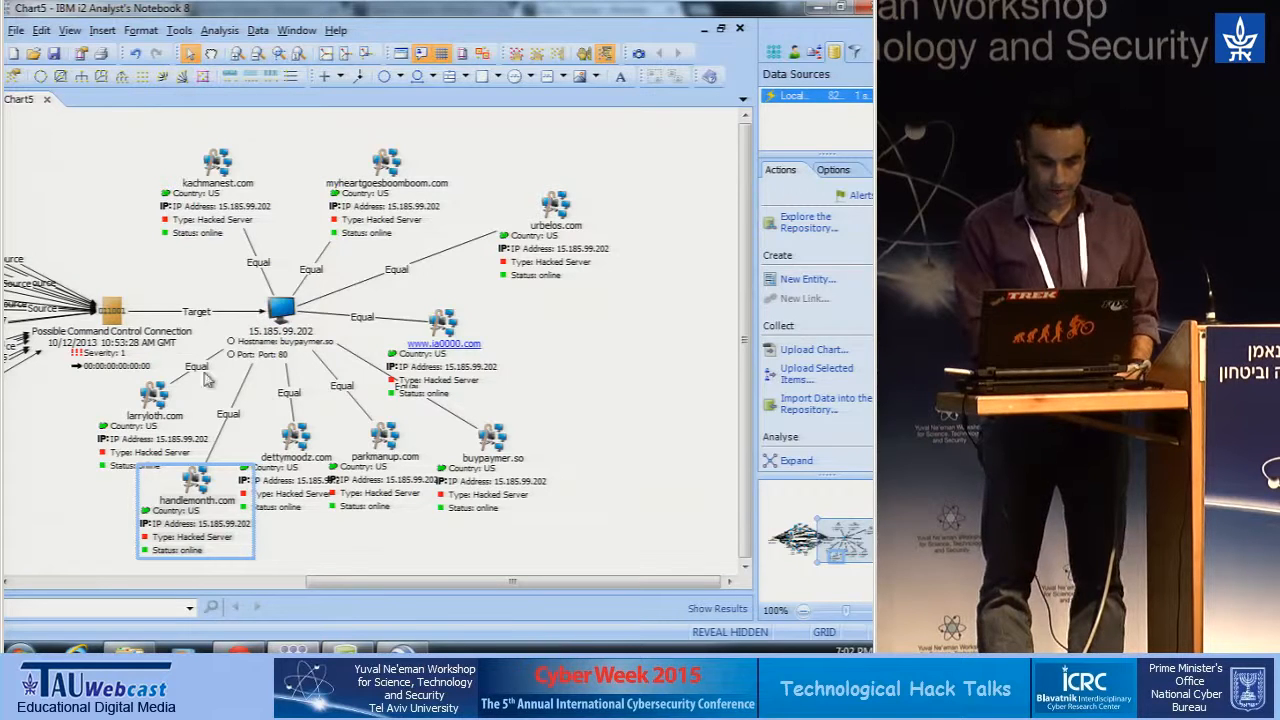
{"action": "mouse_move", "coordinate": [357, 290]}
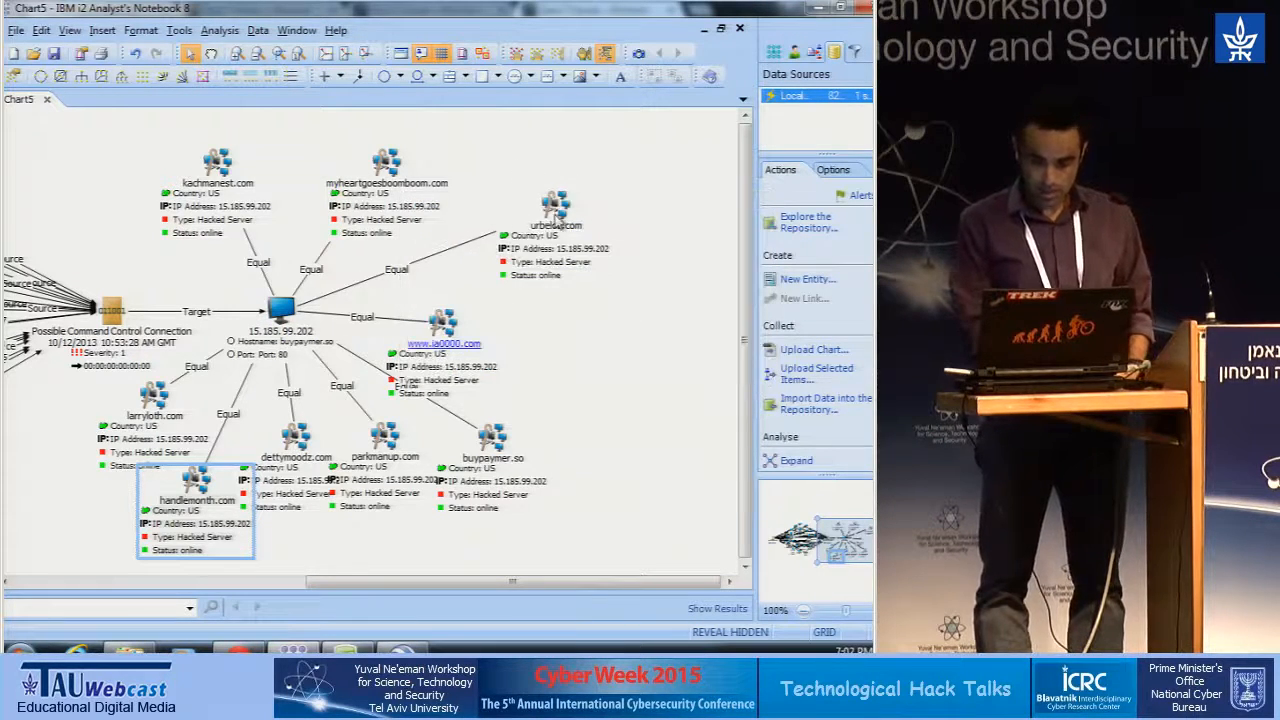
- Filtered-expand urbelos.com via its Command-to links and move the Configuration URL away from the Drop URL
{"action": "right_click", "coordinate": [554, 204]}
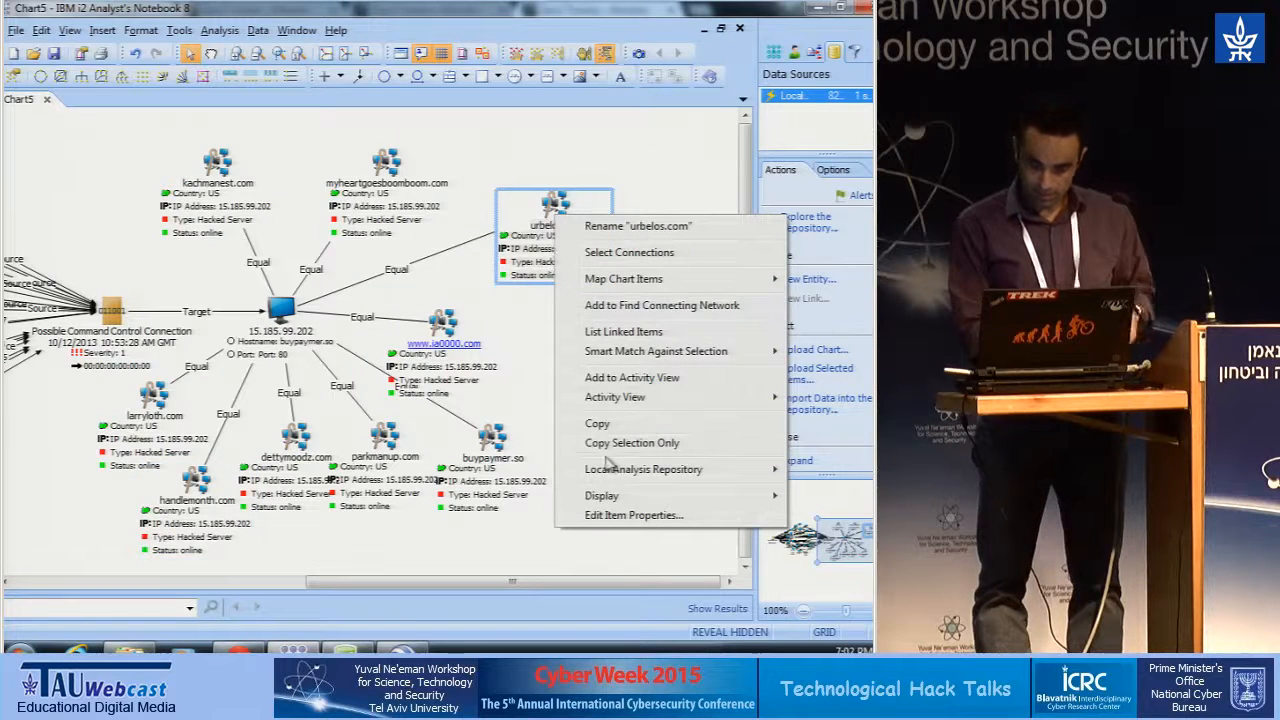
{"action": "left_click", "coordinate": [643, 469]}
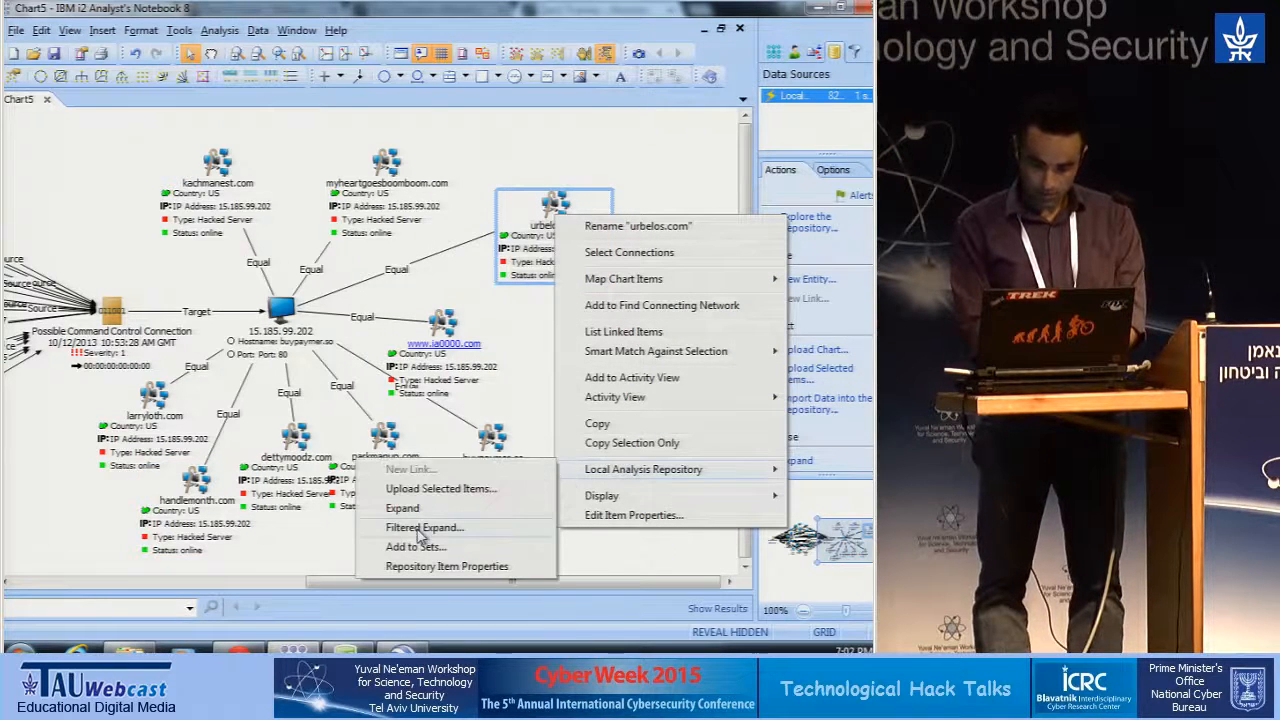
{"action": "left_click", "coordinate": [424, 527]}
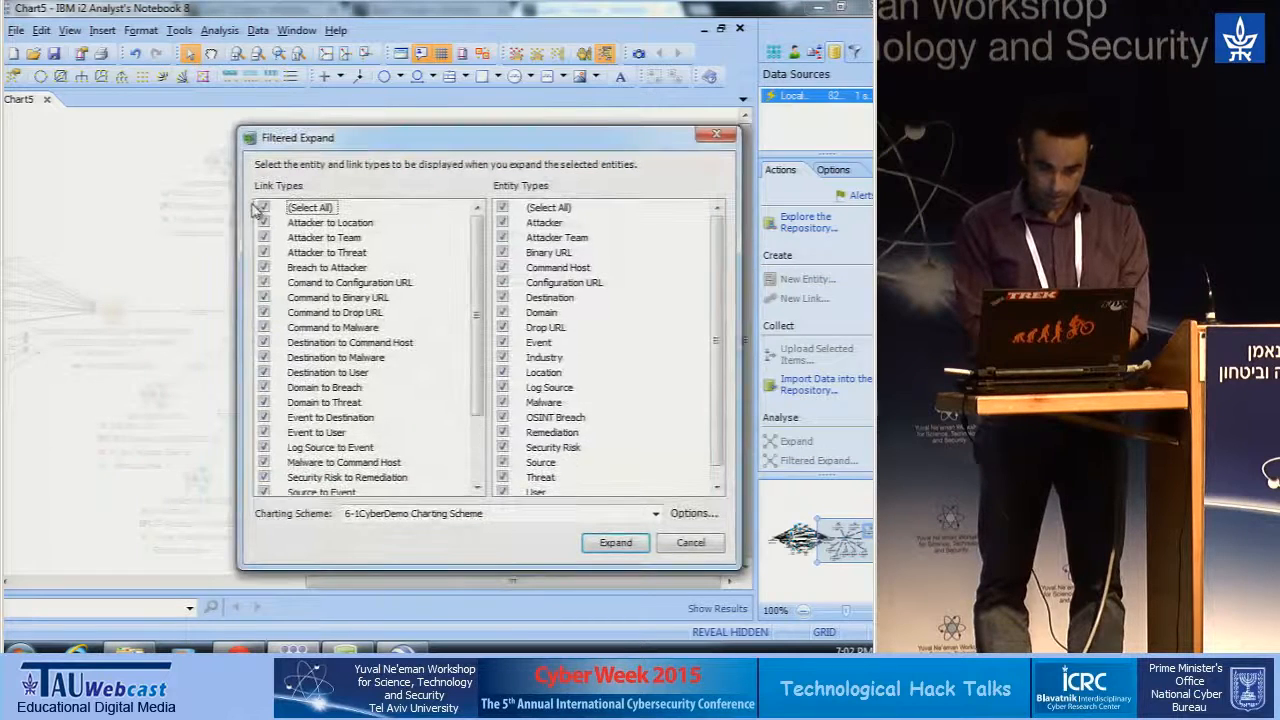
{"action": "left_click", "coordinate": [262, 207]}
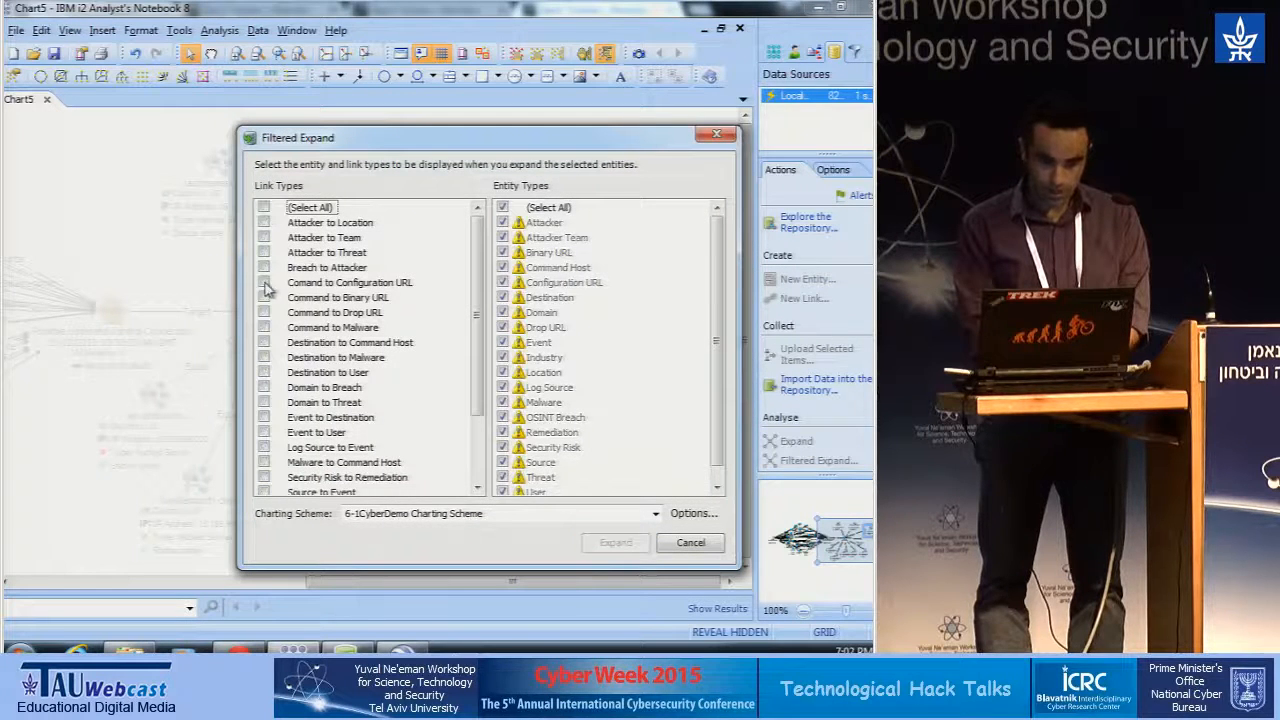
{"action": "left_click", "coordinate": [264, 282]}
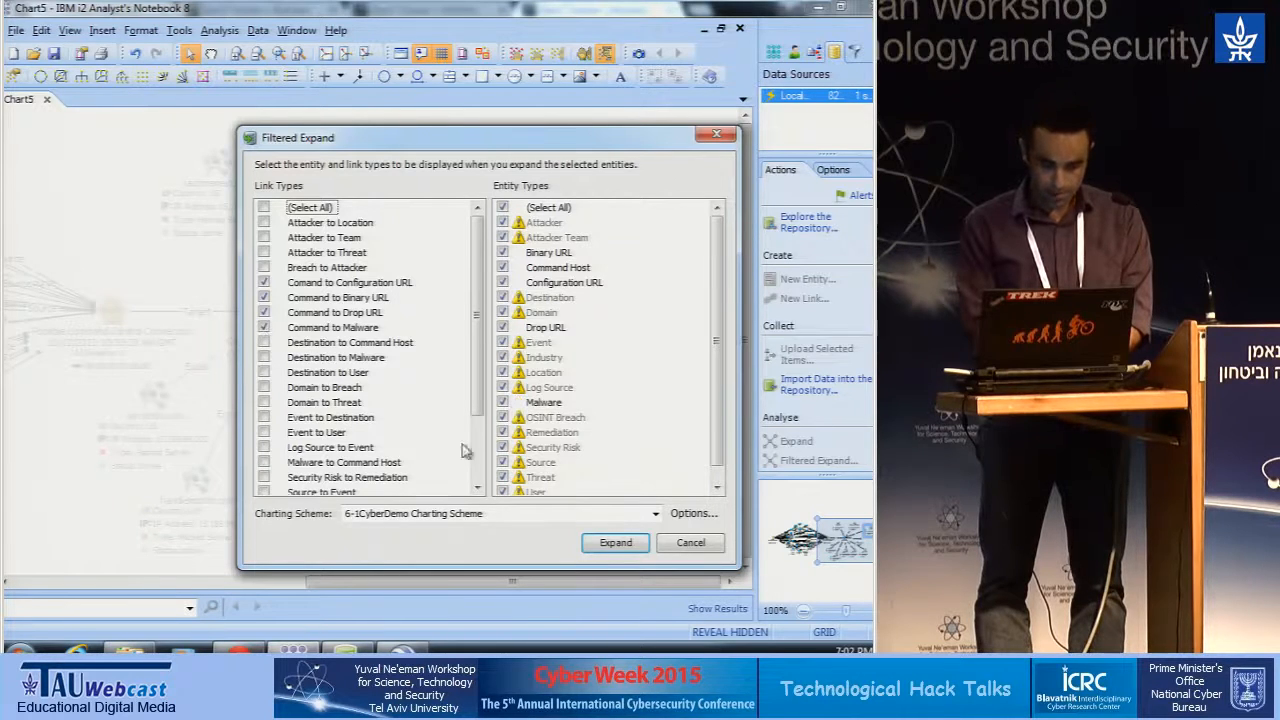
{"action": "left_click", "coordinate": [615, 542]}
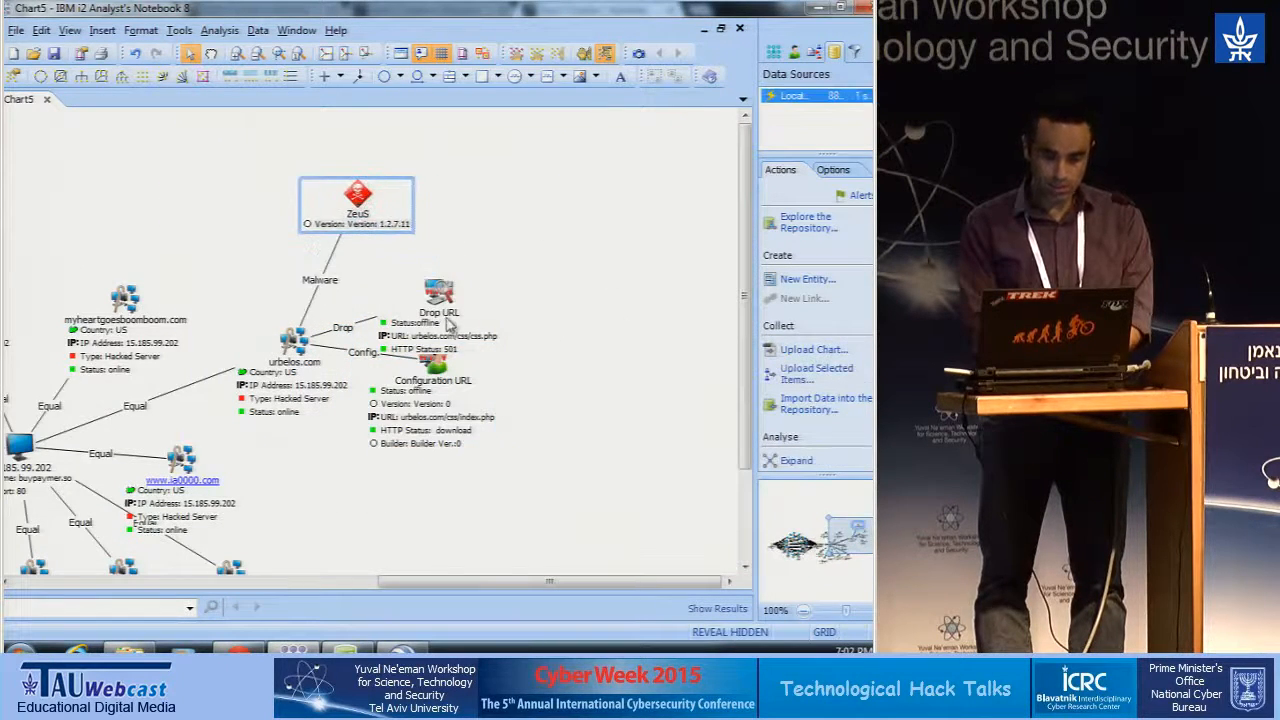
{"action": "left_click_drag", "start_coordinate": [438, 300], "coordinate": [485, 215]}
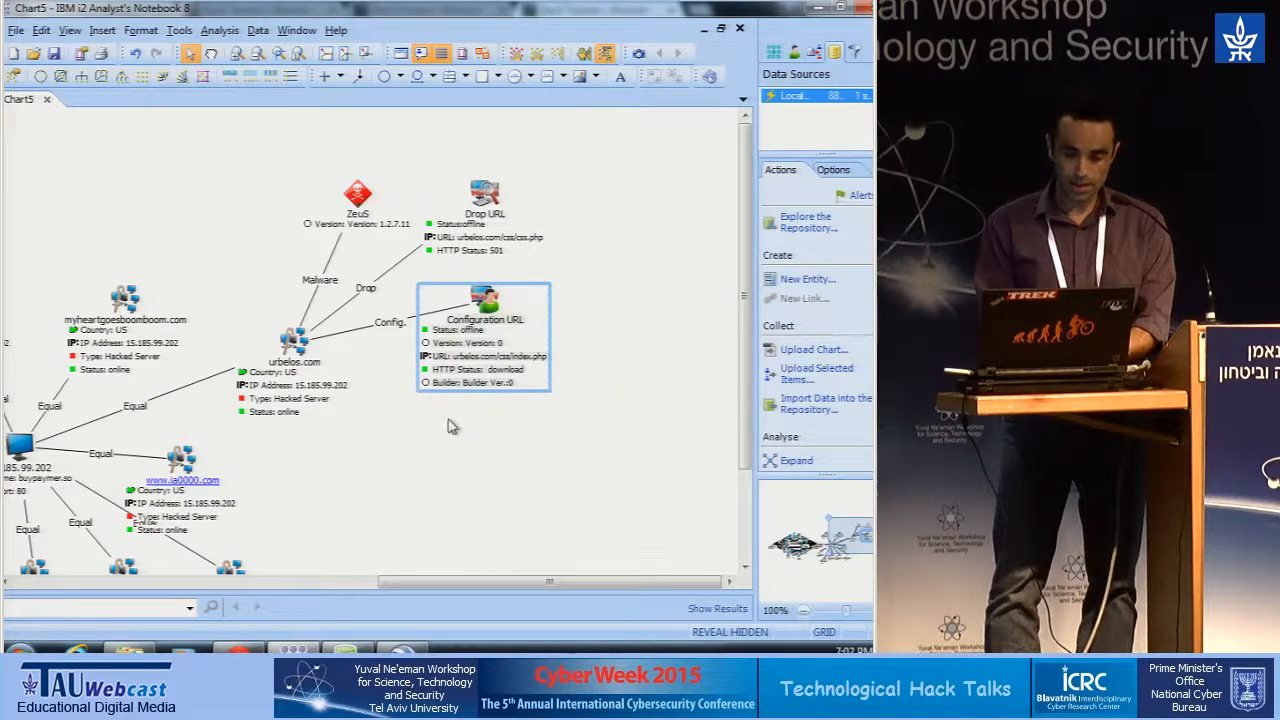
{"action": "mouse_move", "coordinate": [470, 357]}
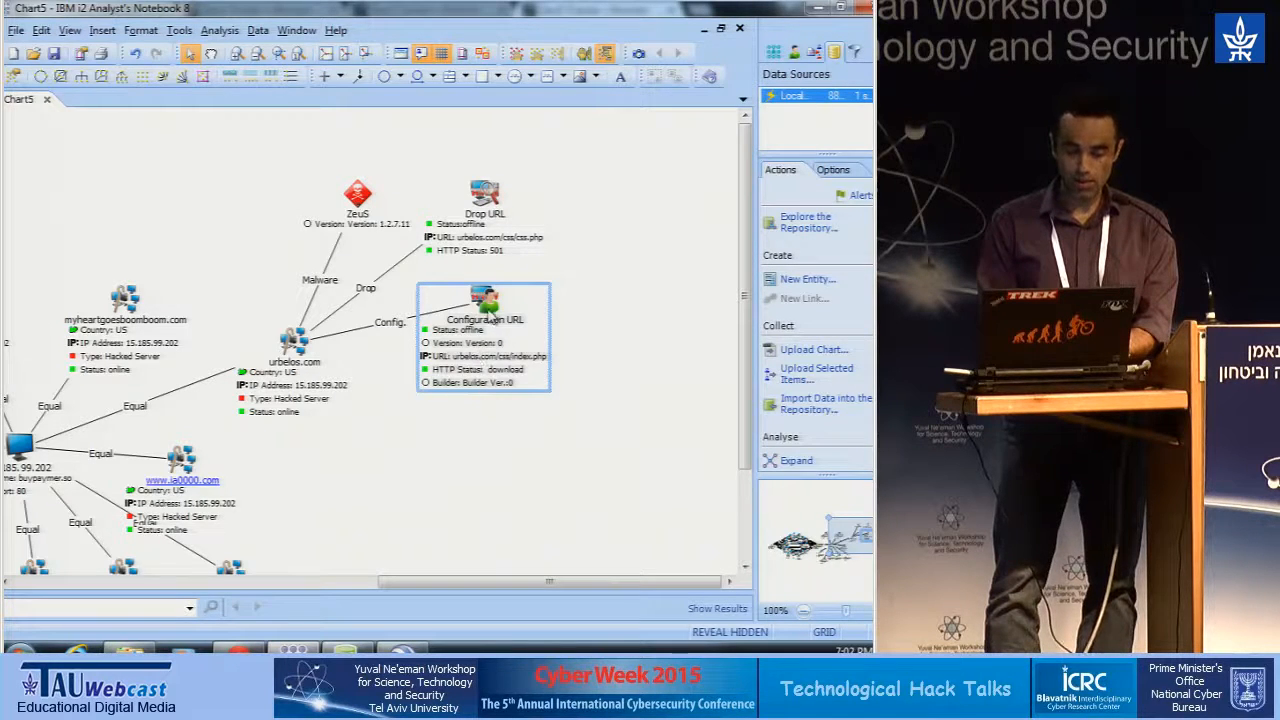
{"action": "left_click_drag", "start_coordinate": [485, 335], "coordinate": [610, 230]}
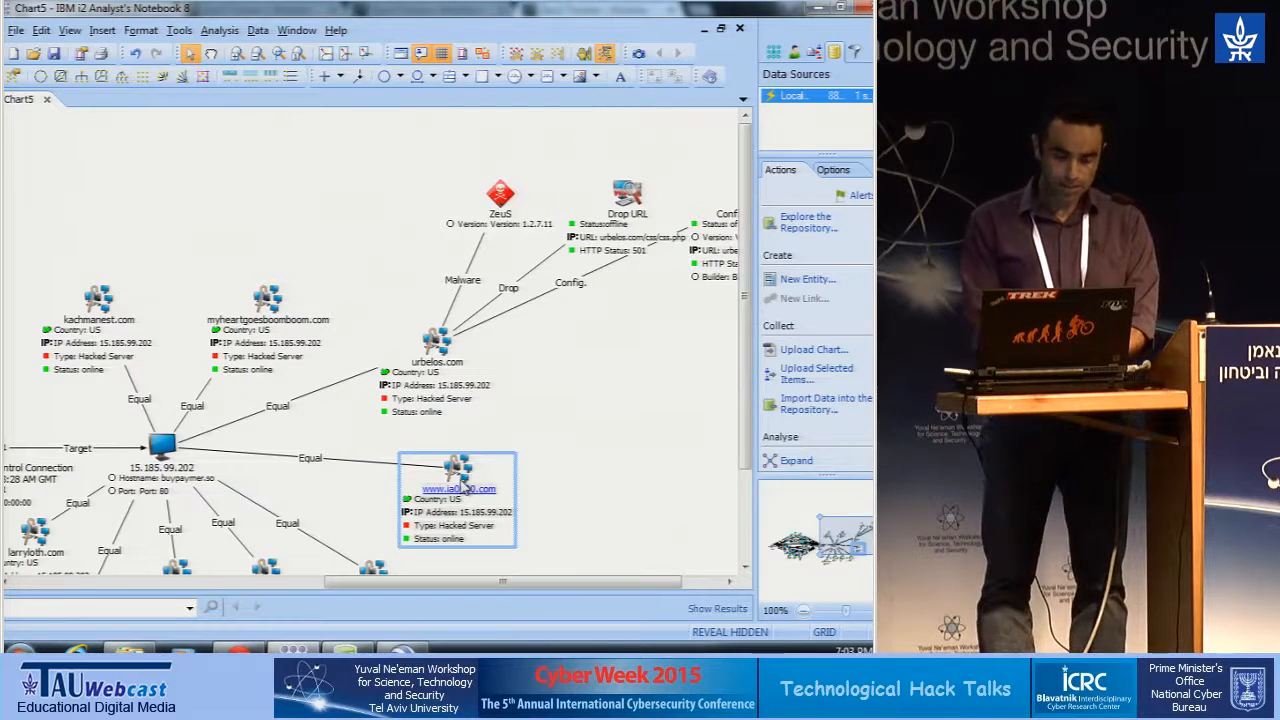
{"action": "right_click", "coordinate": [456, 490]}
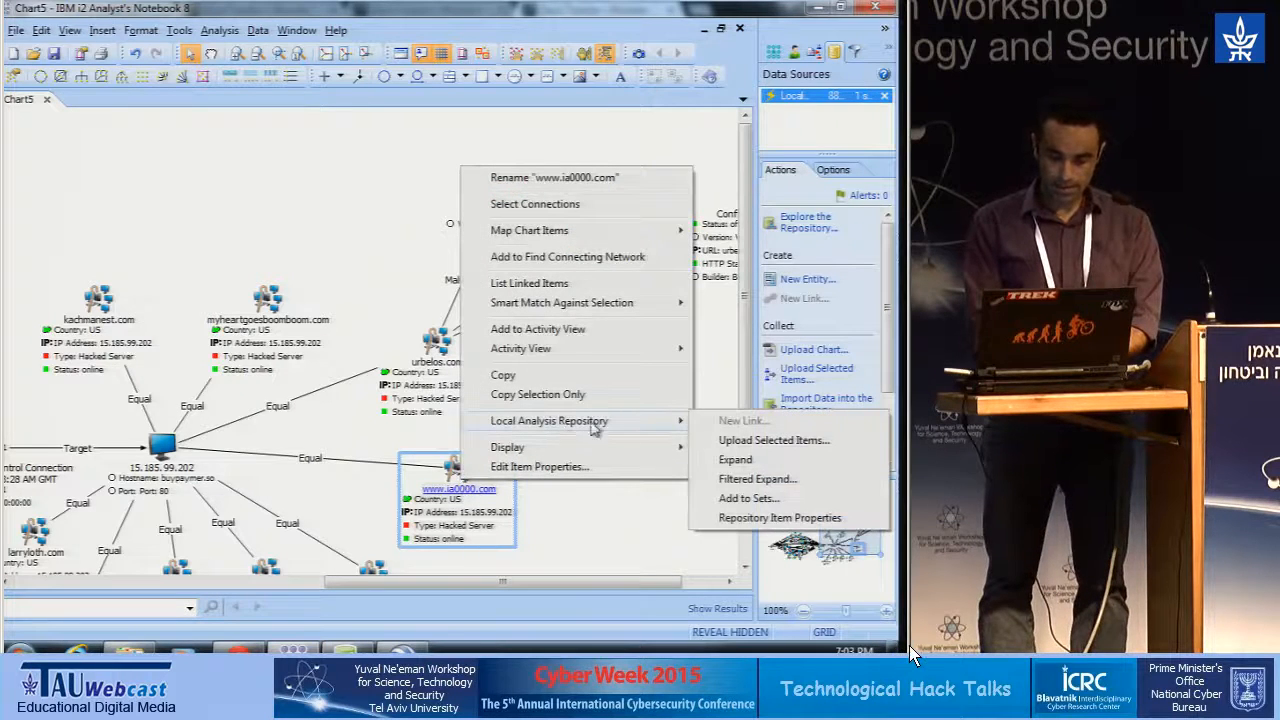
{"action": "left_click", "coordinate": [757, 479]}
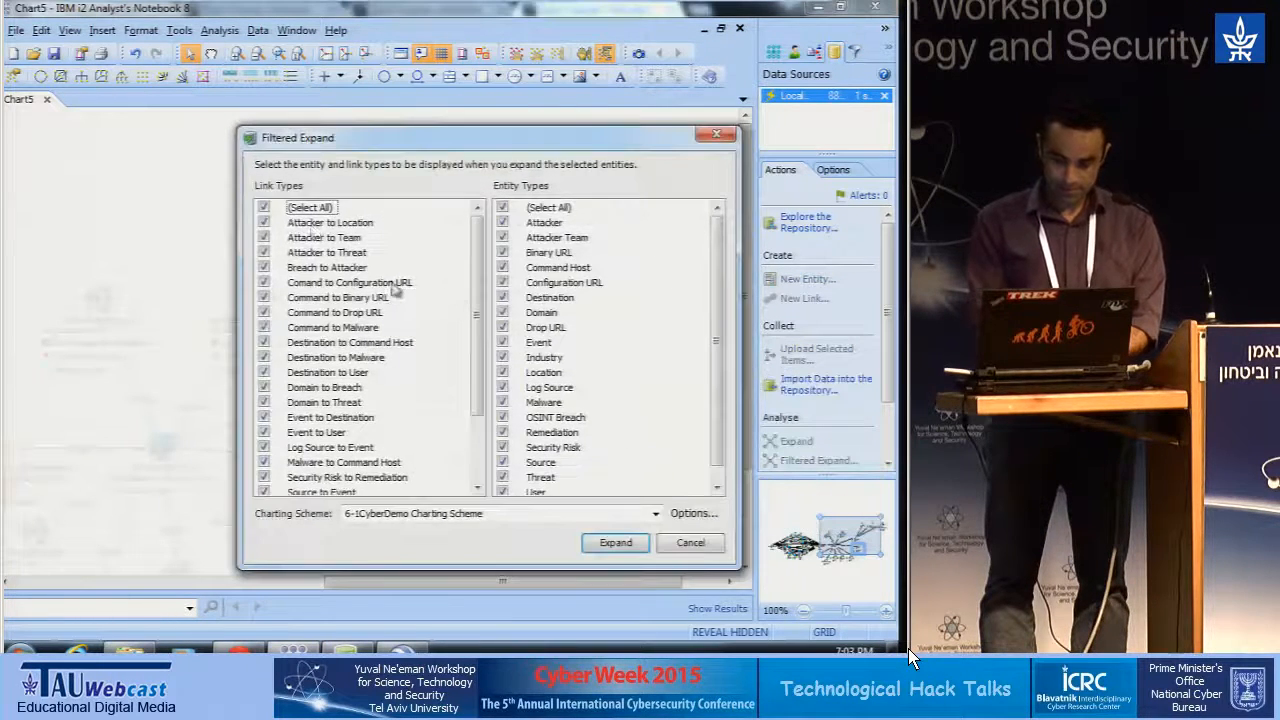
{"action": "left_click", "coordinate": [264, 206]}
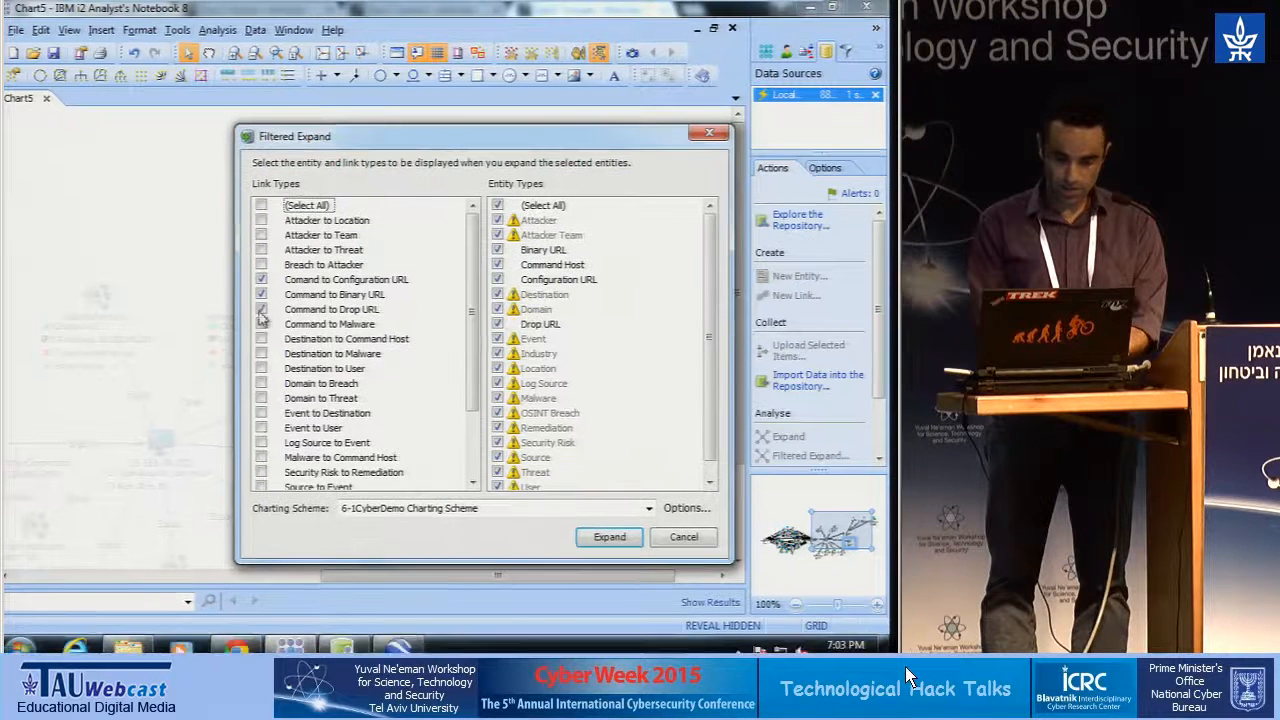
{"action": "left_click", "coordinate": [609, 537]}
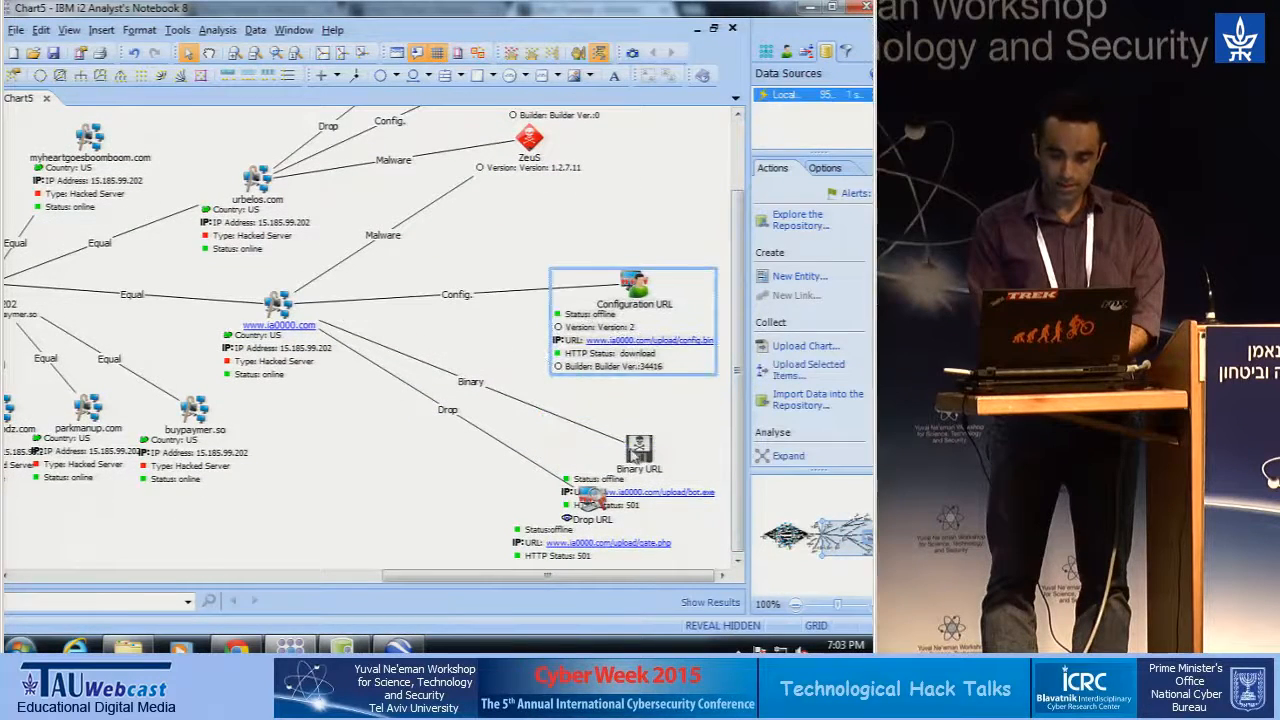
{"action": "left_click_drag", "start_coordinate": [638, 470], "coordinate": [403, 480]}
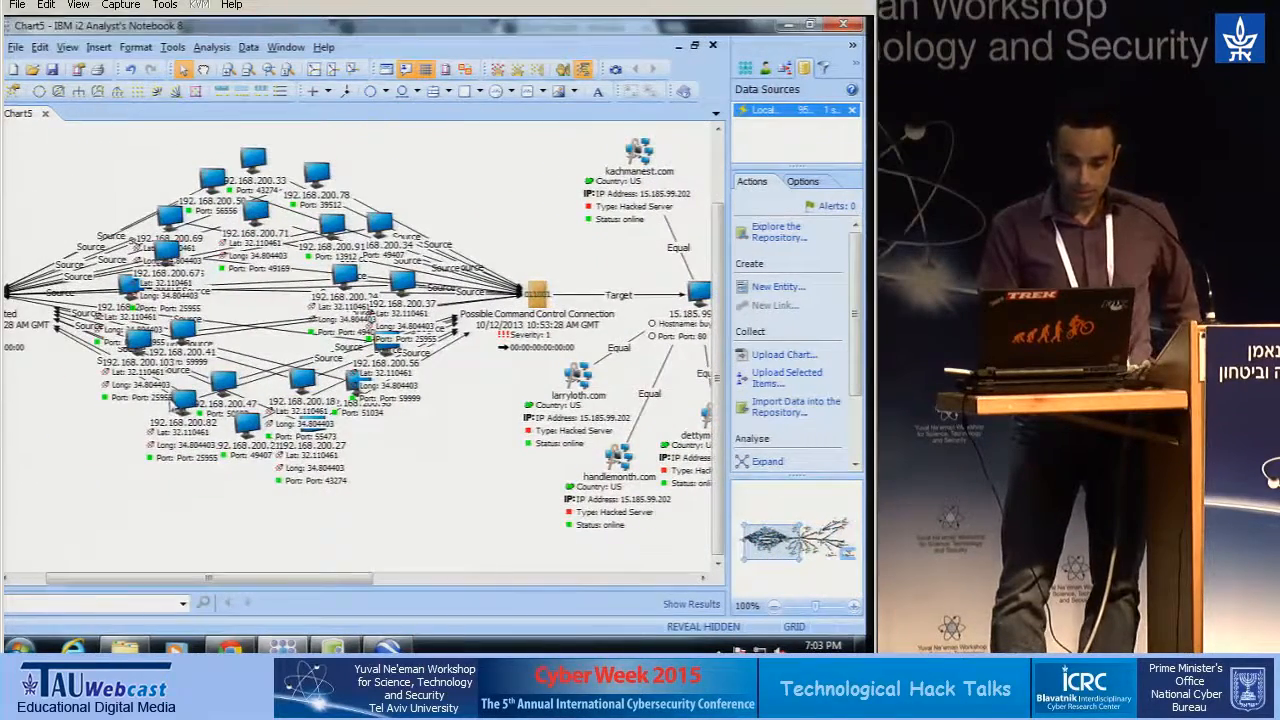
- Map internal machine 192.168.200.82 as one chart item in Google Earth
{"action": "left_click", "coordinate": [128, 433]}
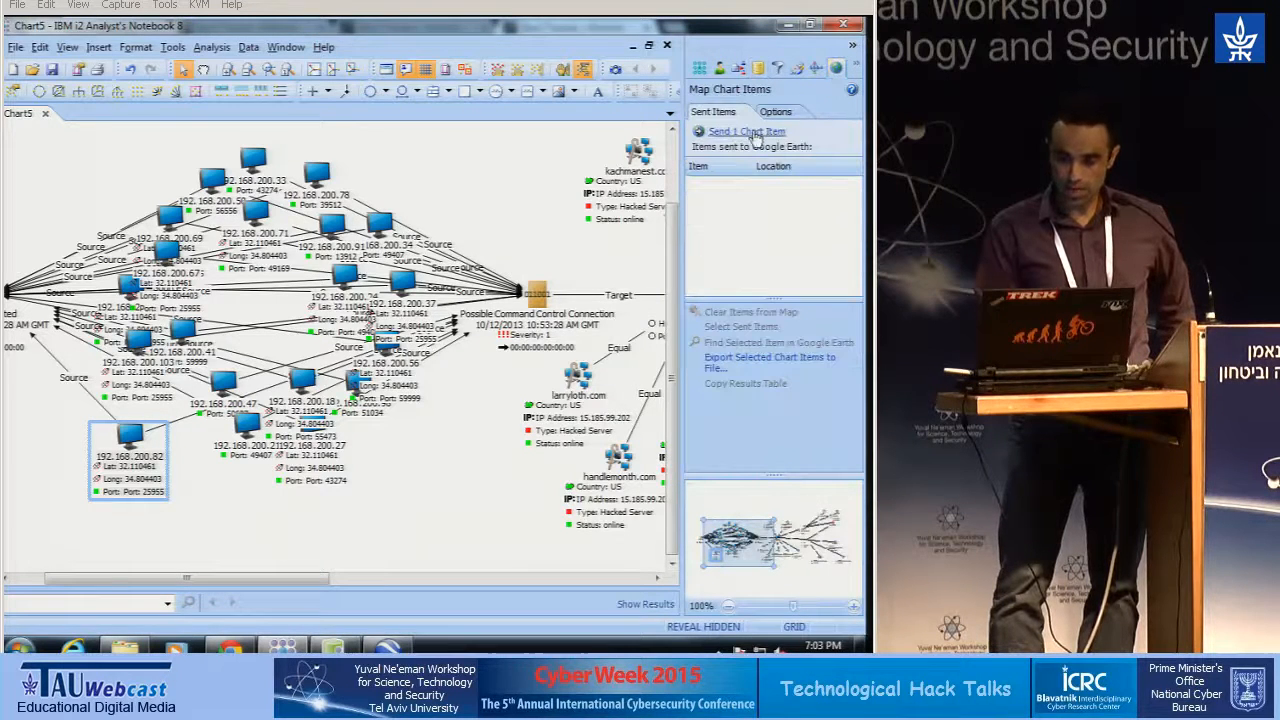
{"action": "left_click", "coordinate": [747, 131]}
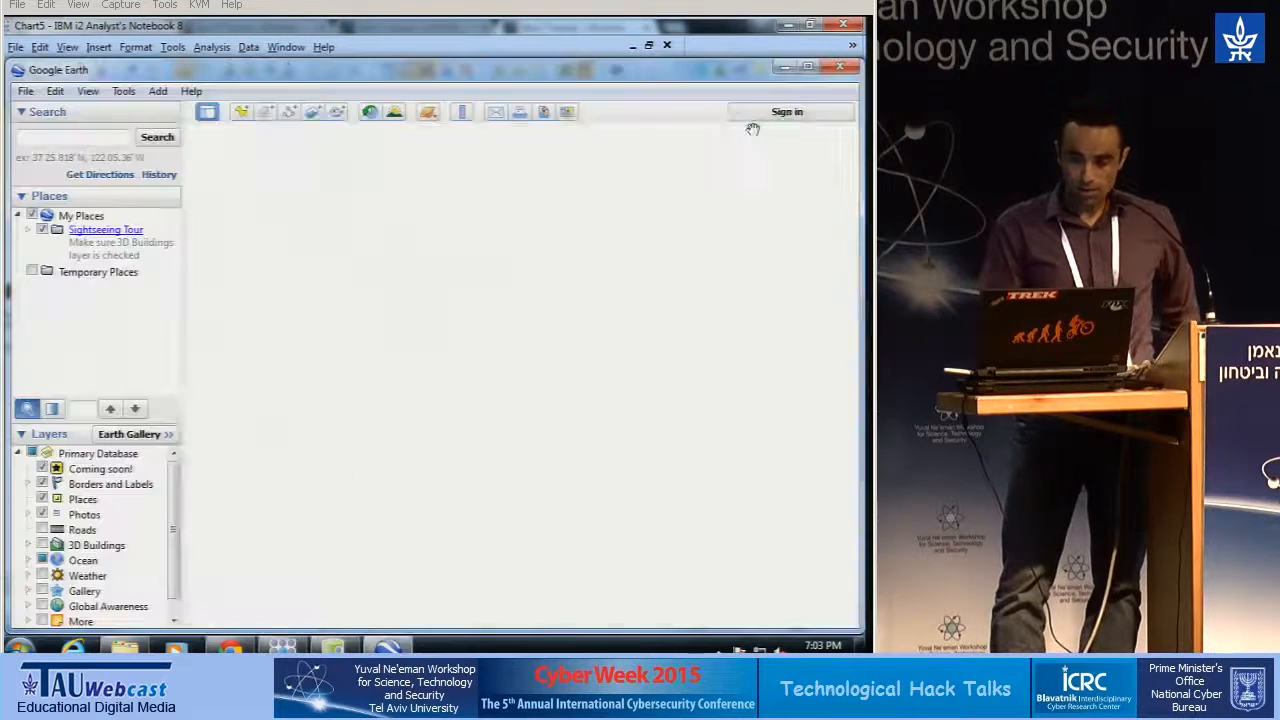